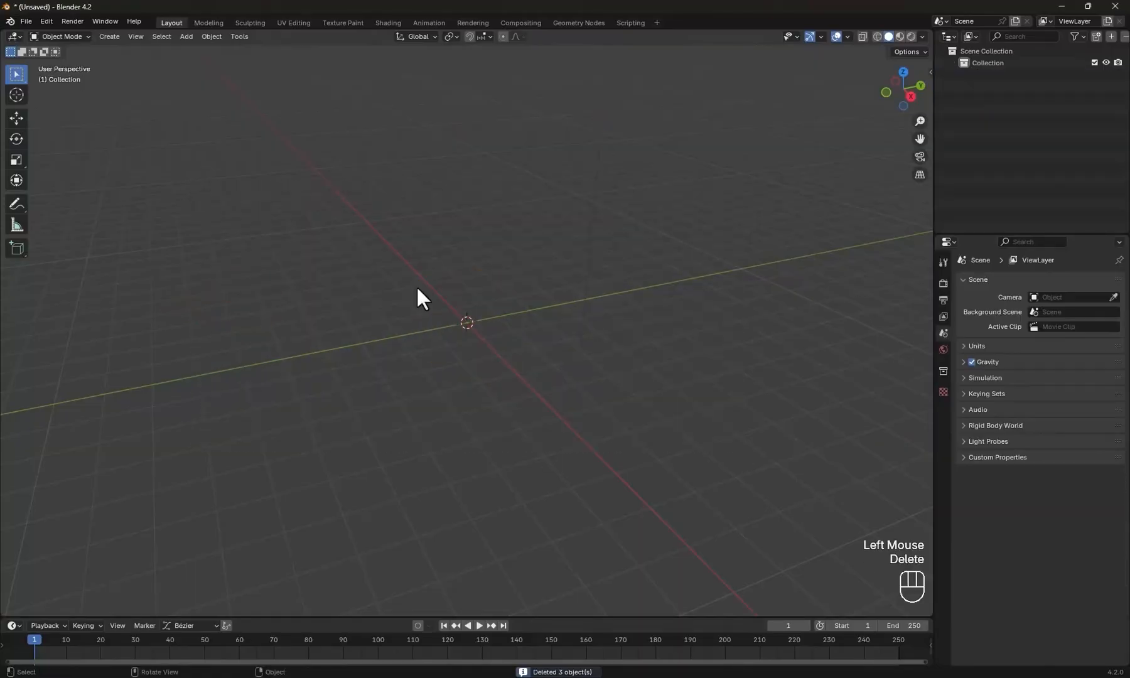
# Add Roller Spider.jpg as a 0.5-opacity front reference image and name its empty Ref
pyautogui.press('shift+a')
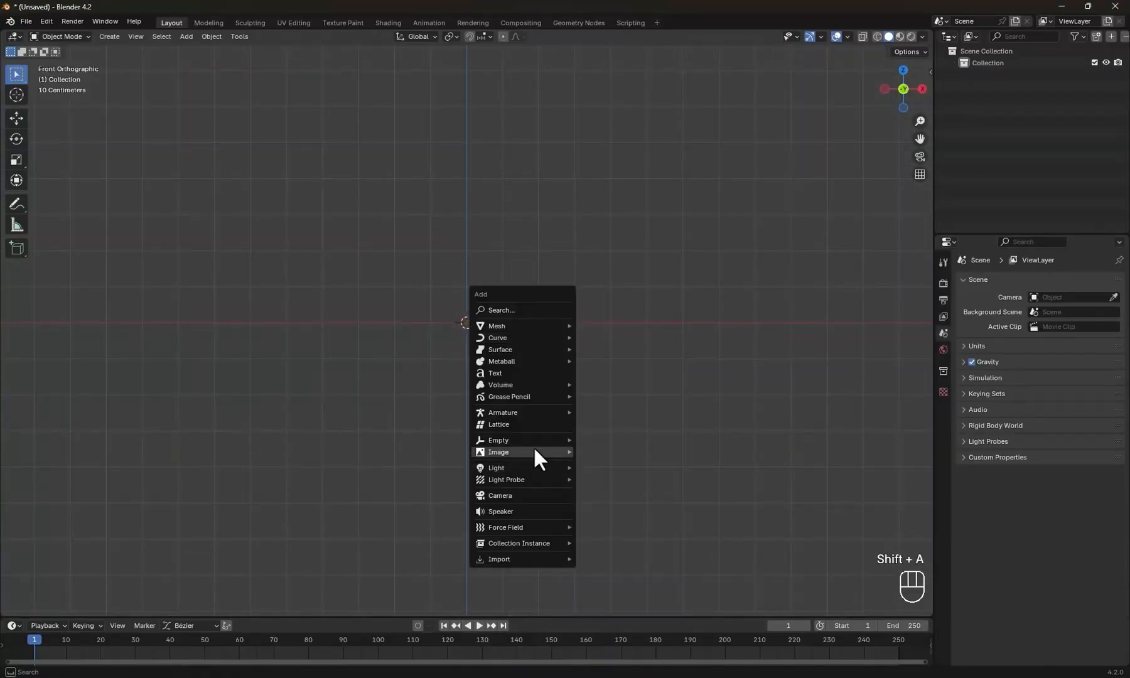
pyautogui.click(499, 451)
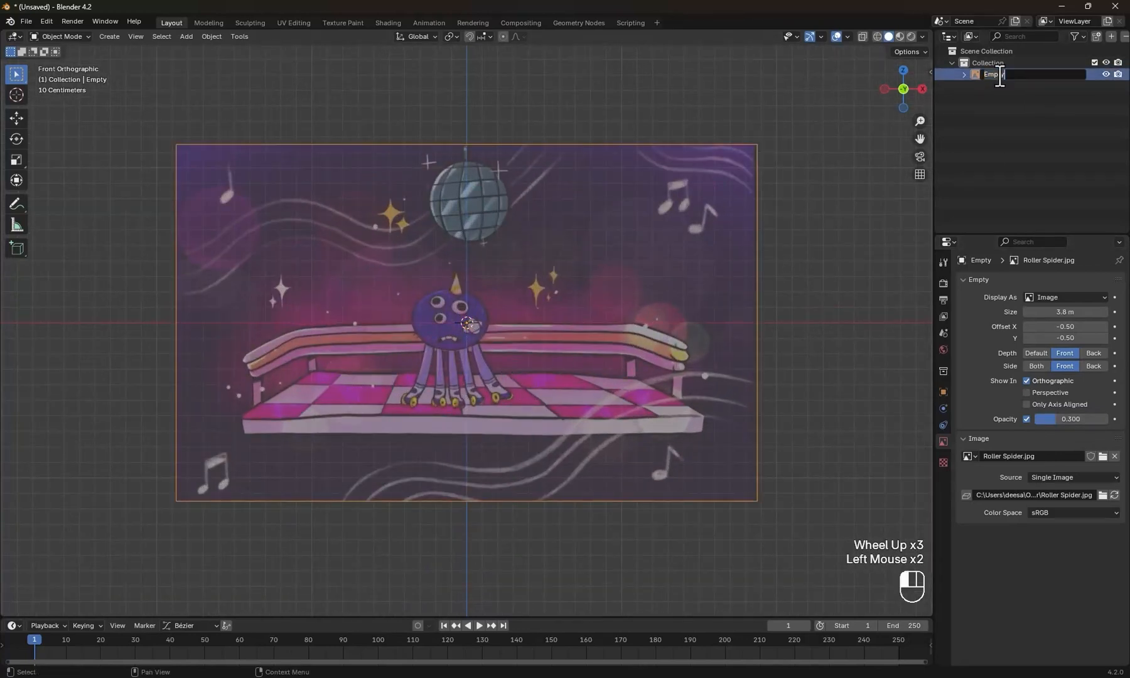
pyautogui.write('Ref')
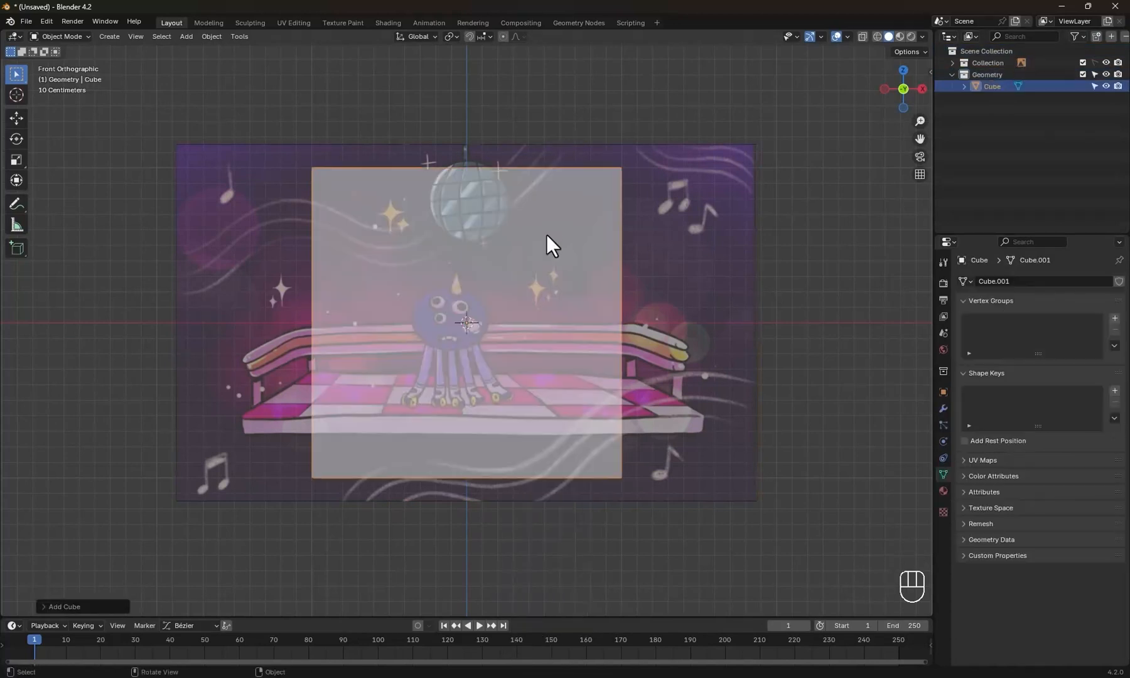
# Scale the new cube flat into a thin 1.5 × 1.5 floor slab lowered below the origin
pyautogui.press('s')
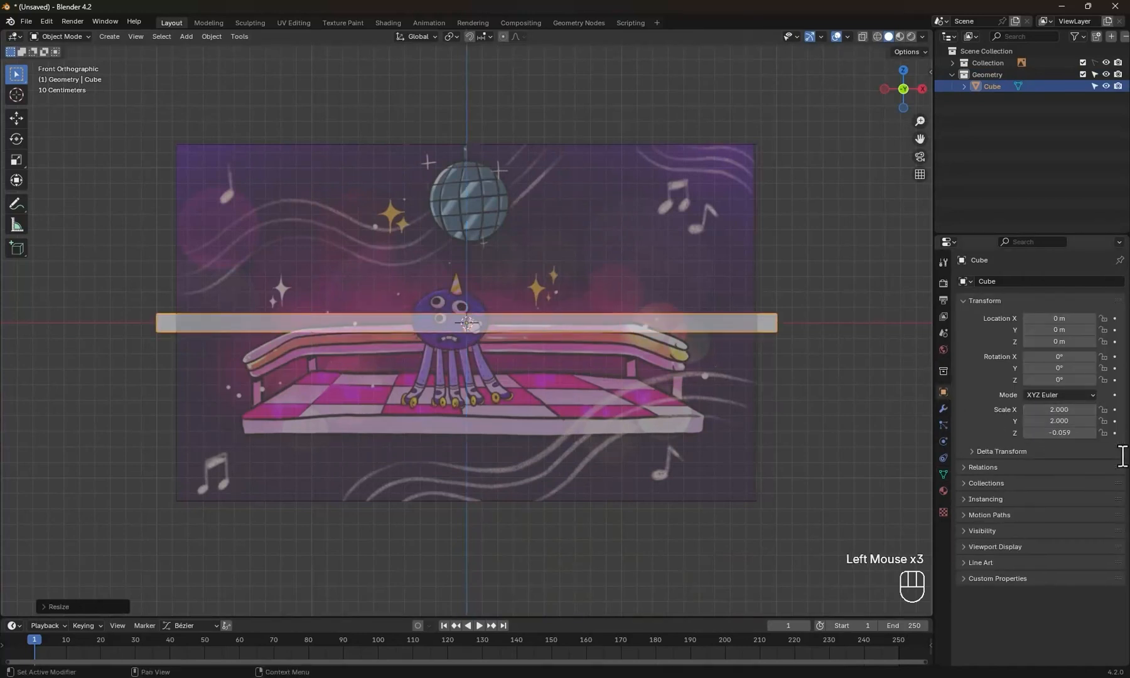
pyautogui.moveTo(467, 322); pyautogui.dragTo(467, 359)
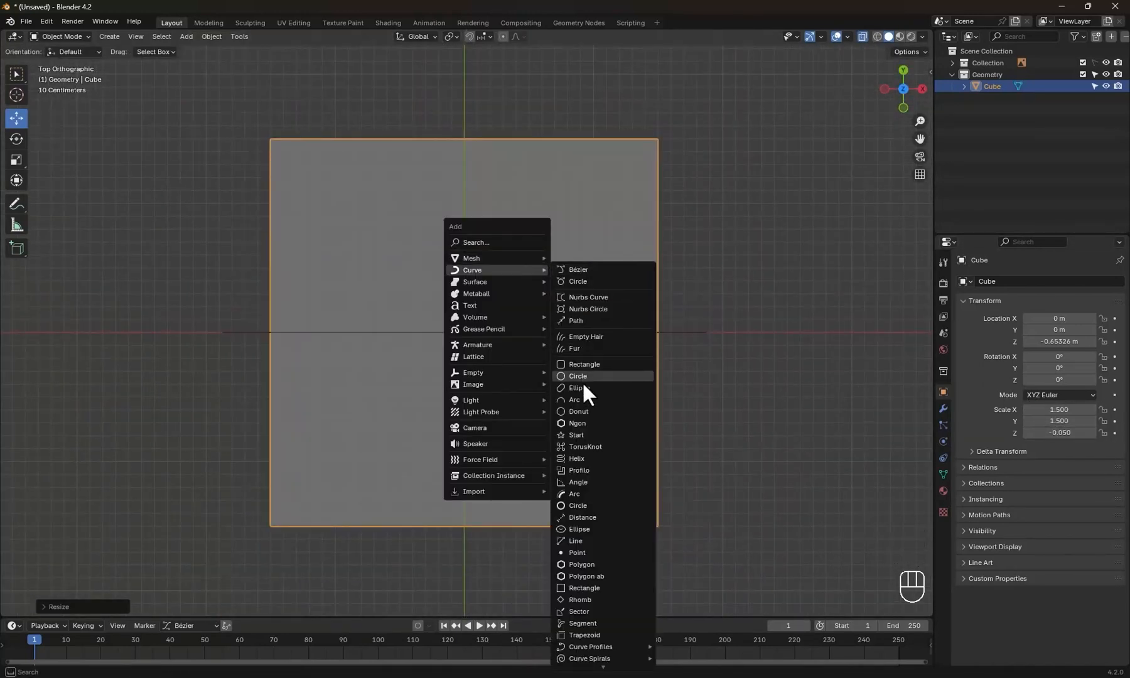
# Add a rectangle curve with 0.015 m bevel depth, subdivide it and convert it to a mesh
pyautogui.click(583, 364)
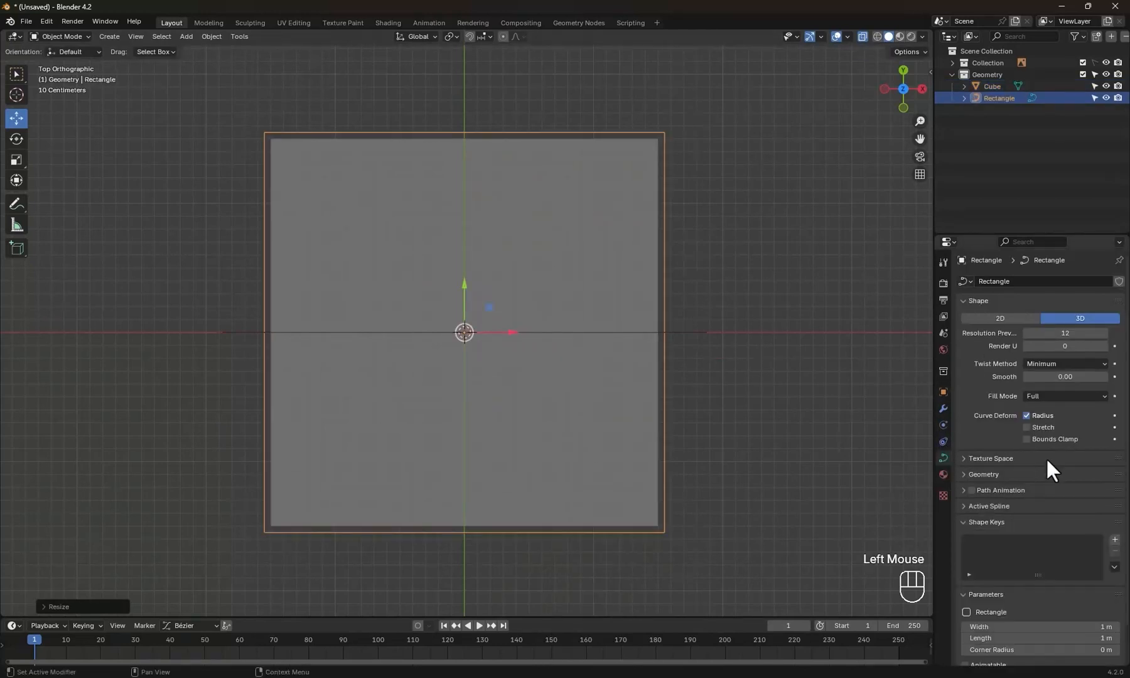
pyautogui.scroll(-3)
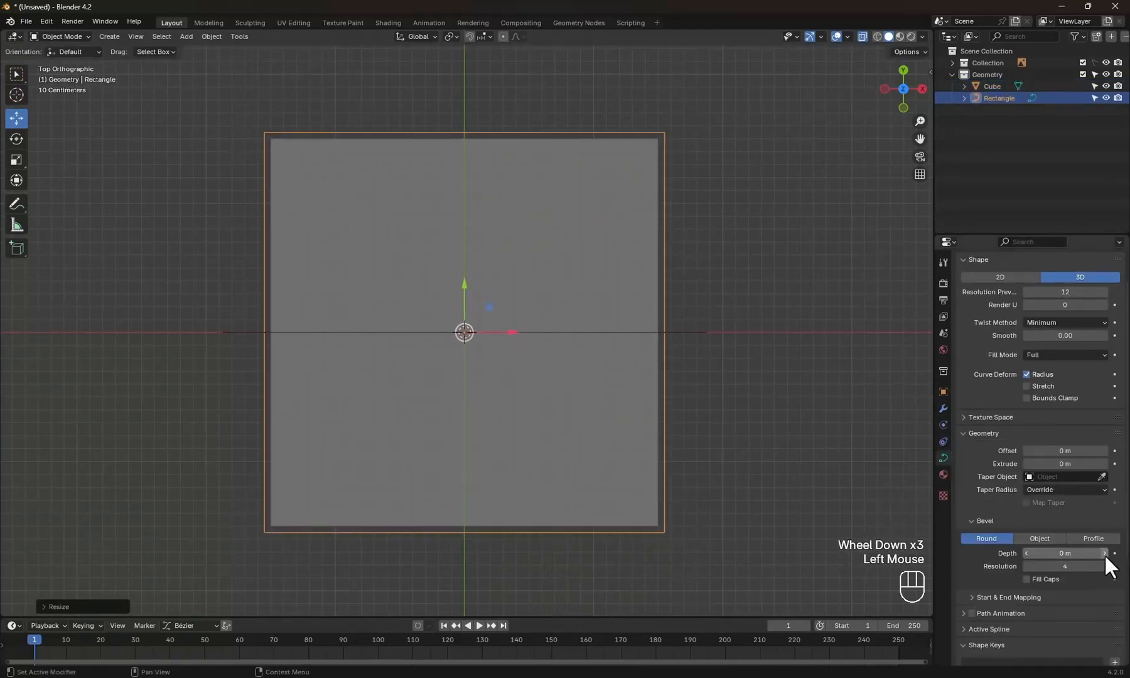
pyautogui.press('Tab')
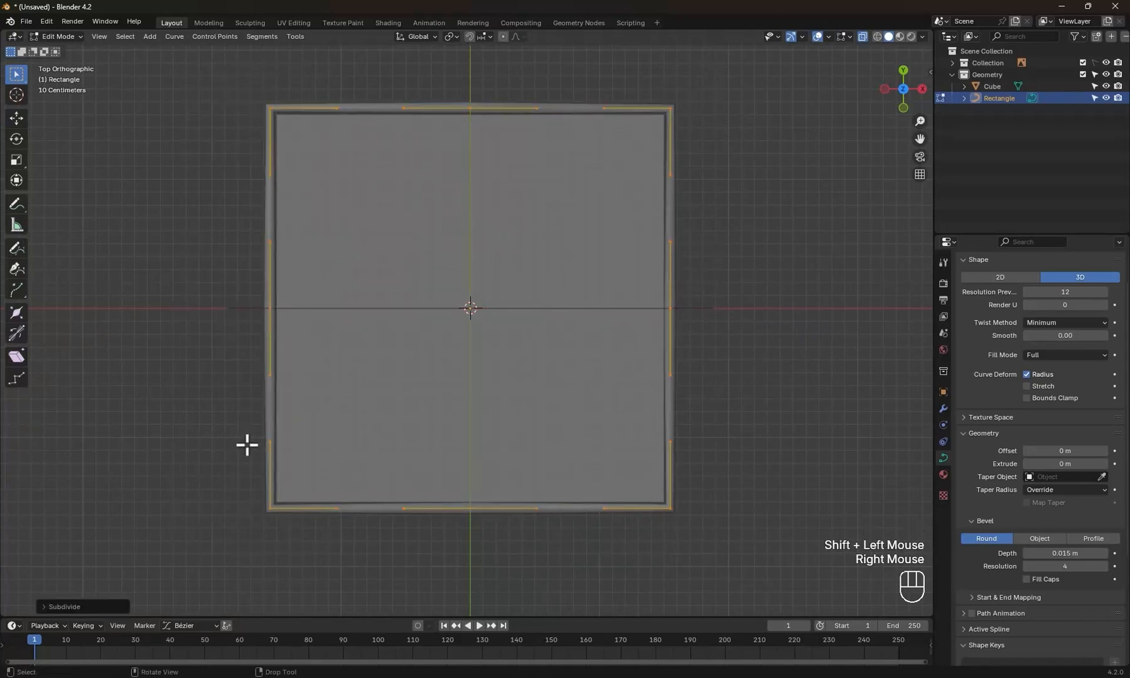
pyautogui.press('Tab')
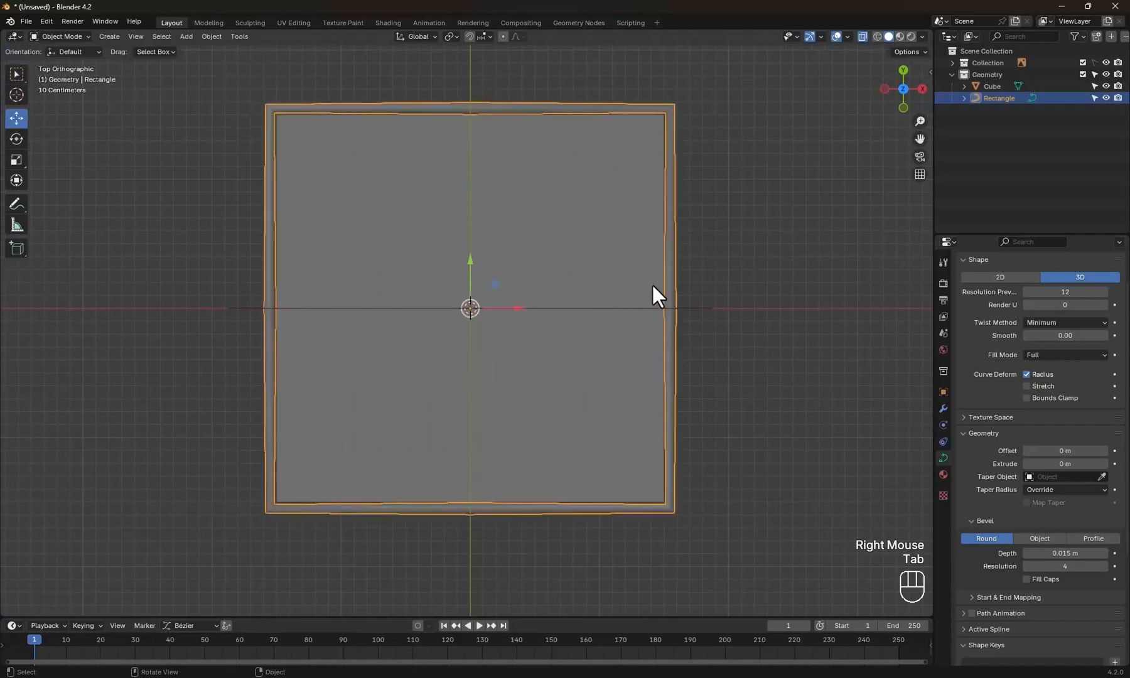
pyautogui.rightClick(655, 294)
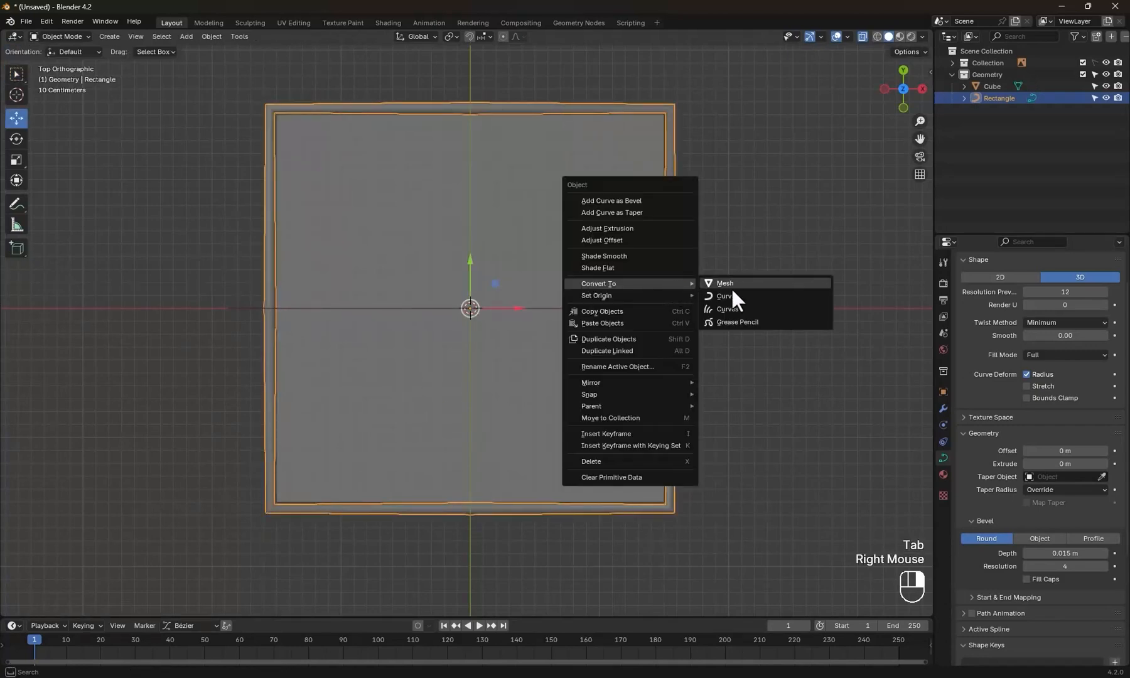
pyautogui.press('Tab')
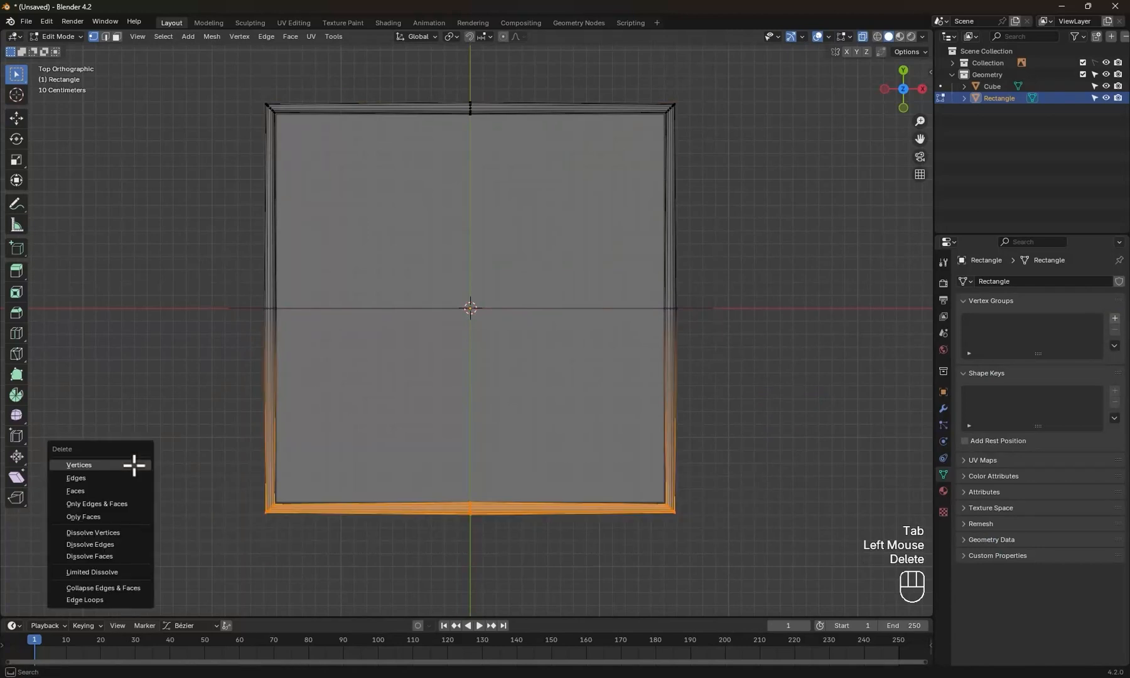
# Delete the rail's bottom-side vertices and raise the remaining rail to railing height
pyautogui.click(79, 465)
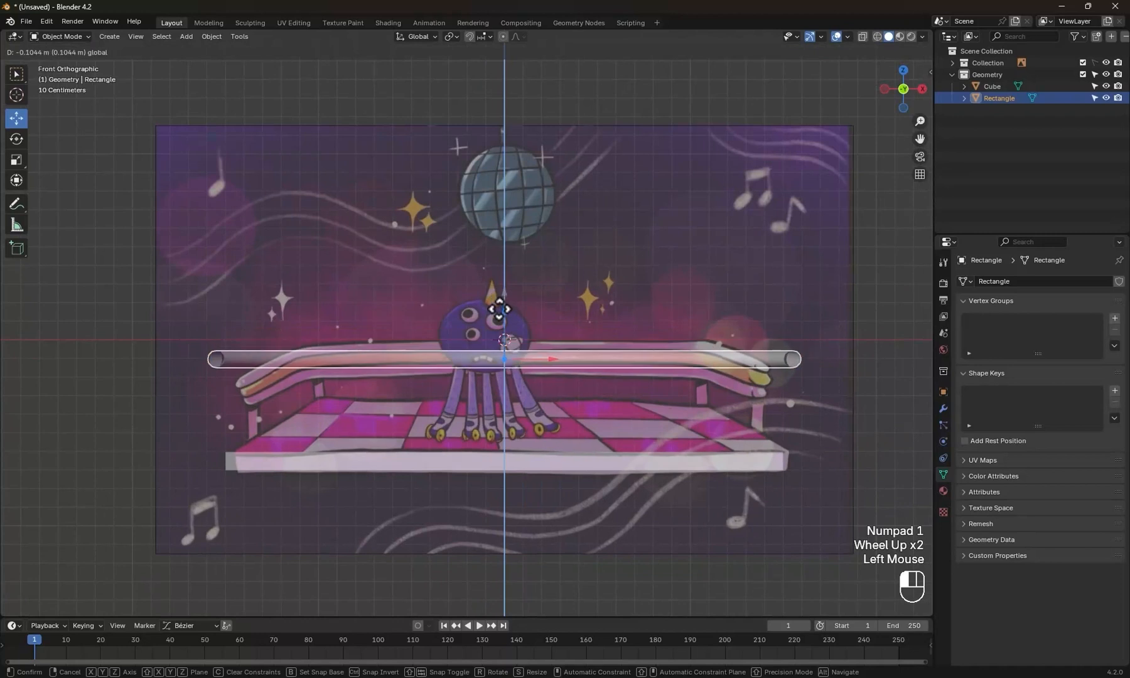
pyautogui.press('Tab')
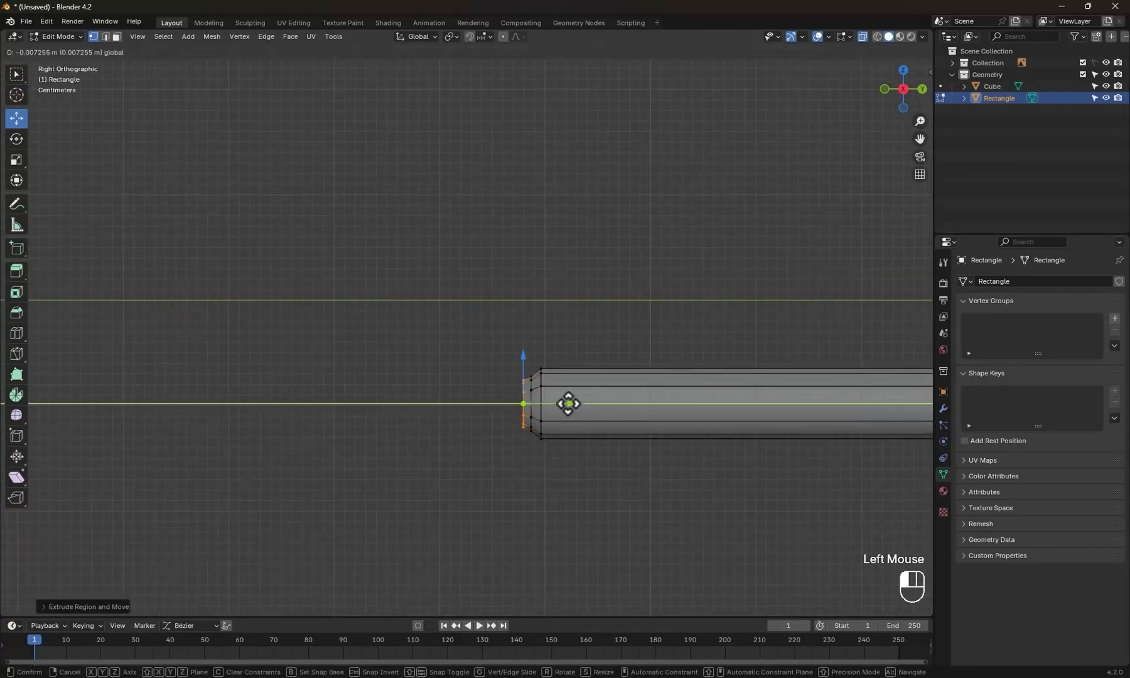
pyautogui.scroll(-3)
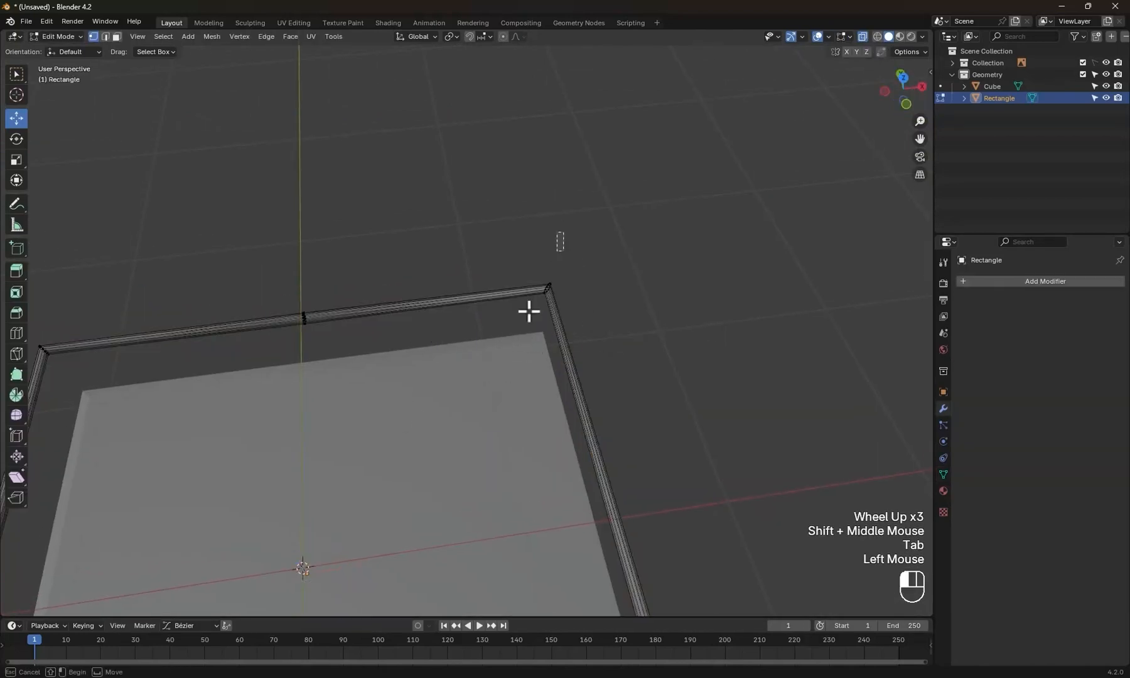
pyautogui.press('ctrl+b')
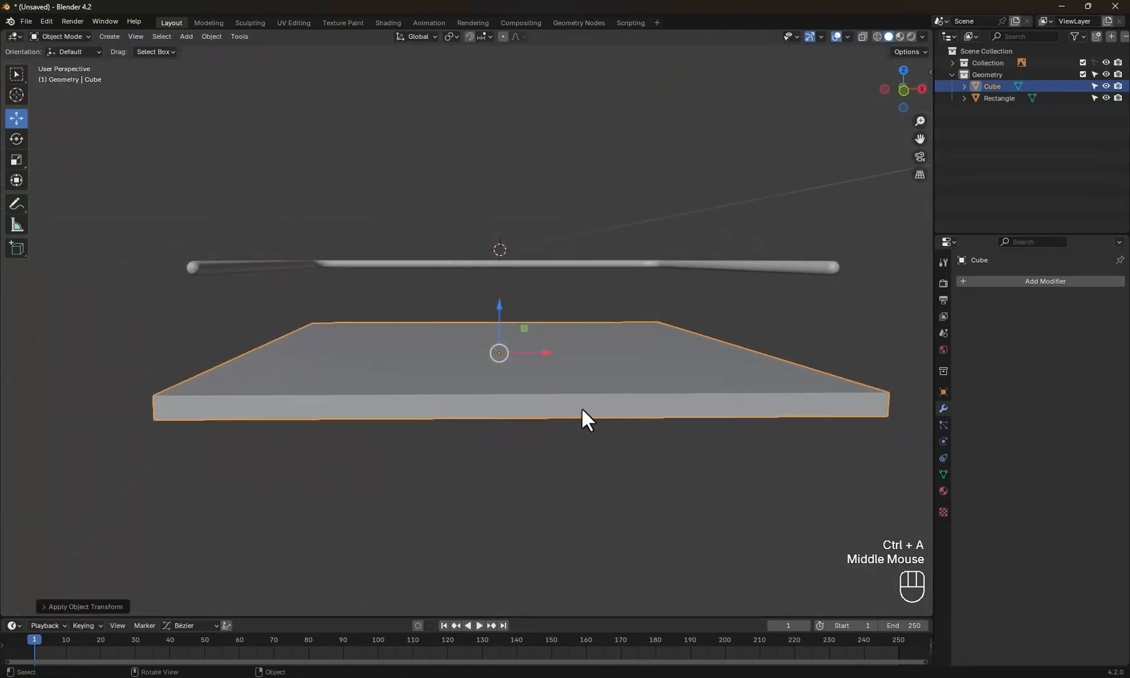
# Apply the slab's scale and duplicate the rail into three stacked copies
pyautogui.press('Tab')
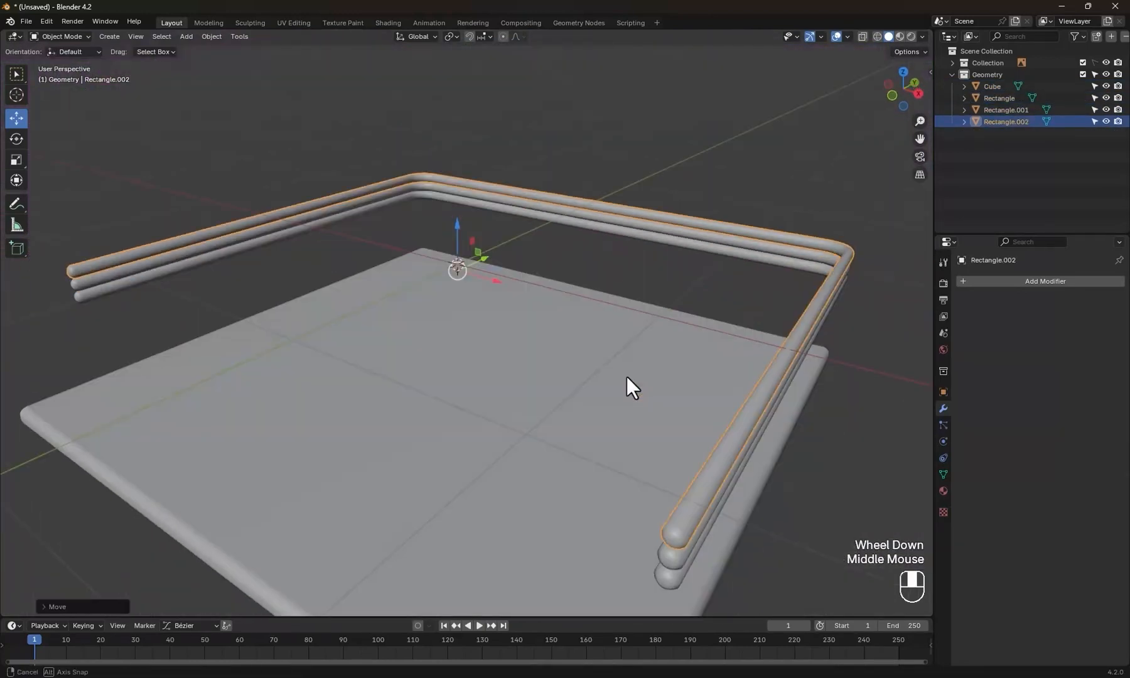
# Add a cylinder and shrink it into a thin vertical post under the rails' end
pyautogui.press('shift+a')
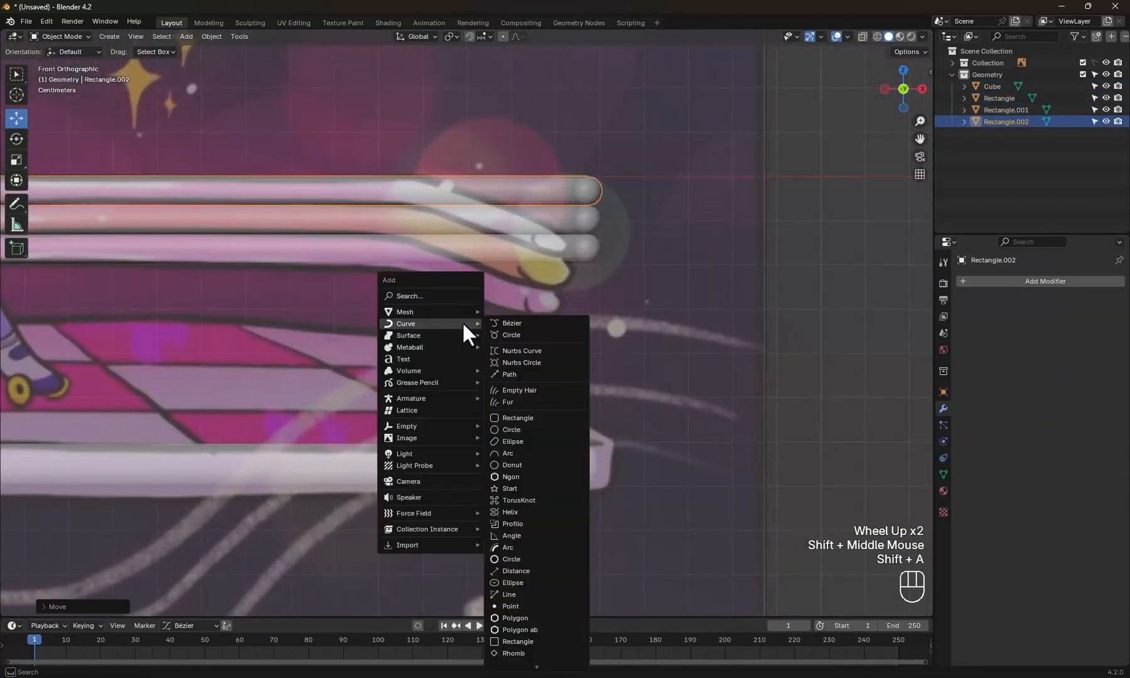
pyautogui.moveTo(404, 311)
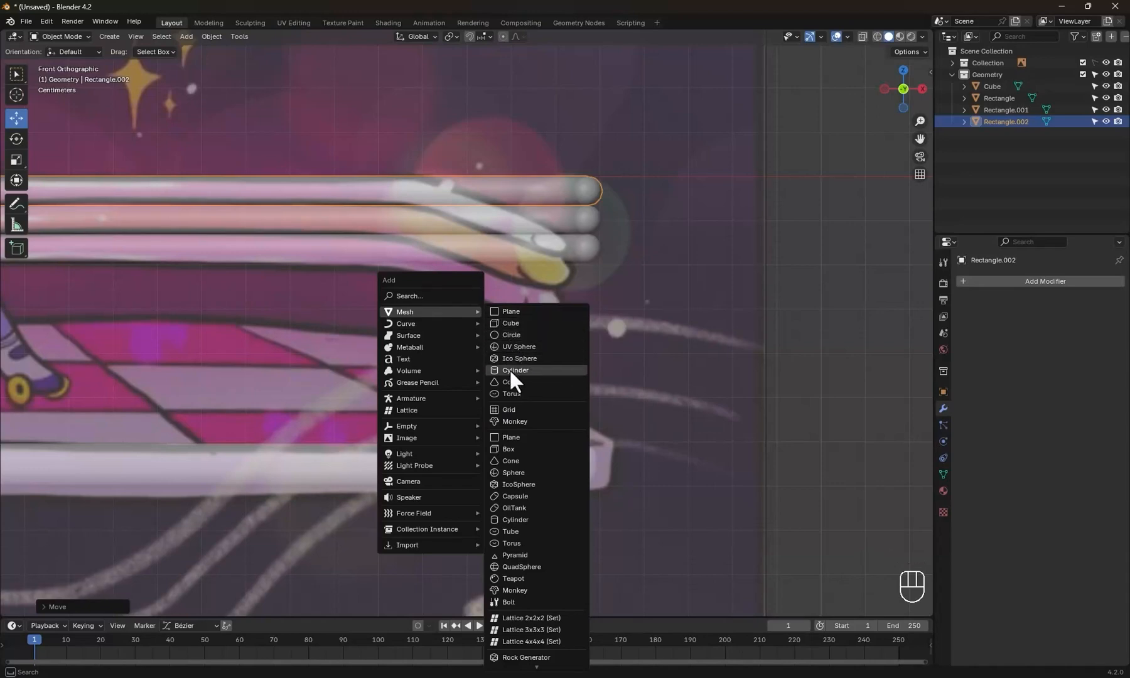
pyautogui.click(514, 368)
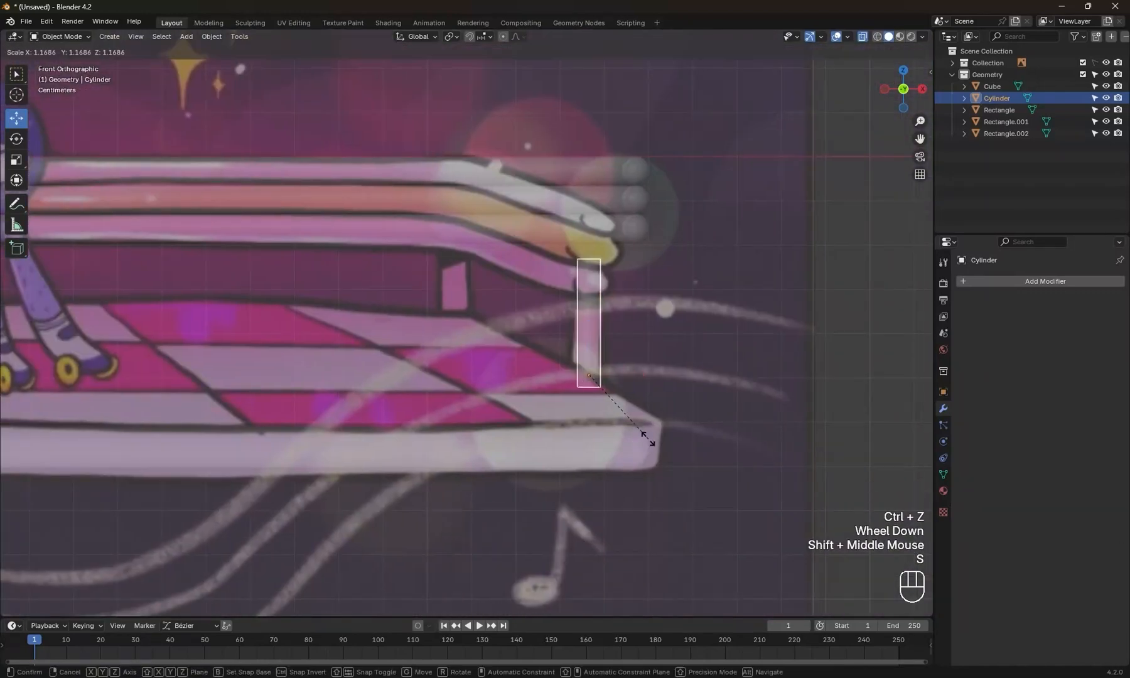
pyautogui.press('Tab')
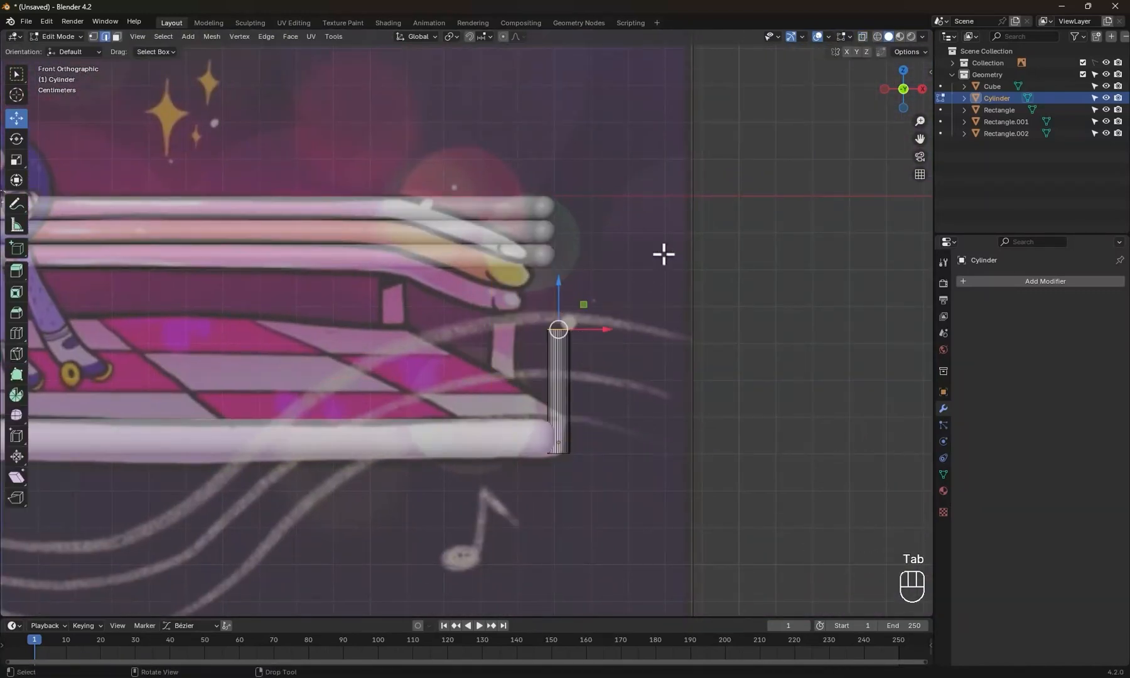
# Add a camera and switch rendering to Cycles on GPU Compute with 50 samples
pyautogui.press('Tab')
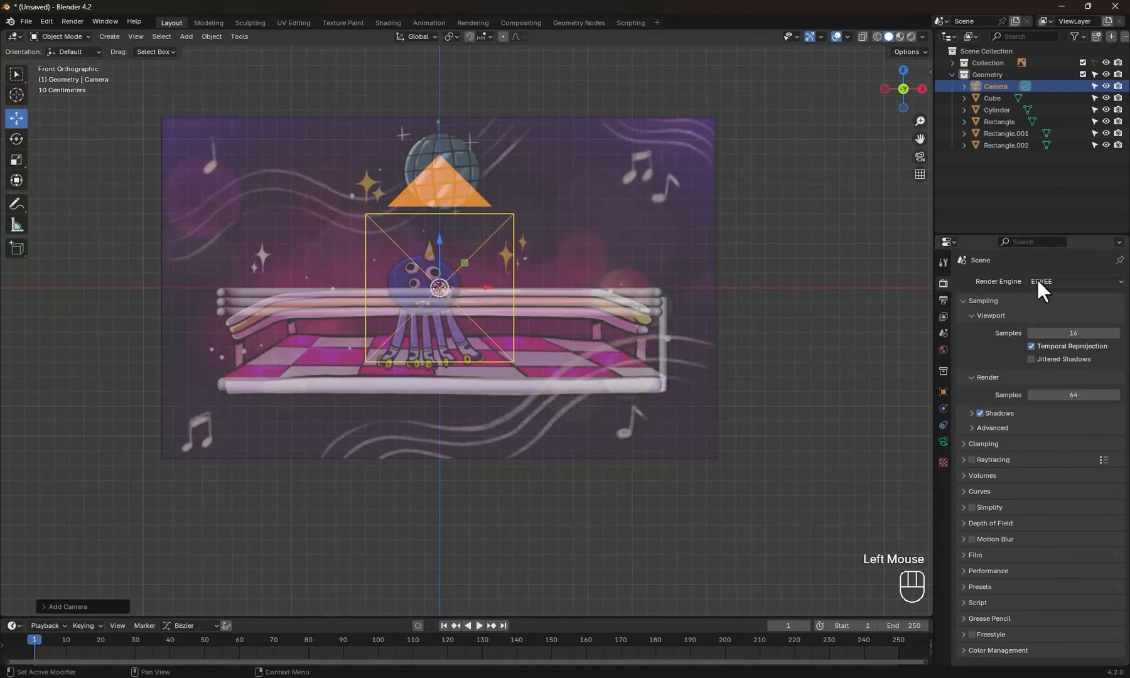
pyautogui.click(1073, 310)
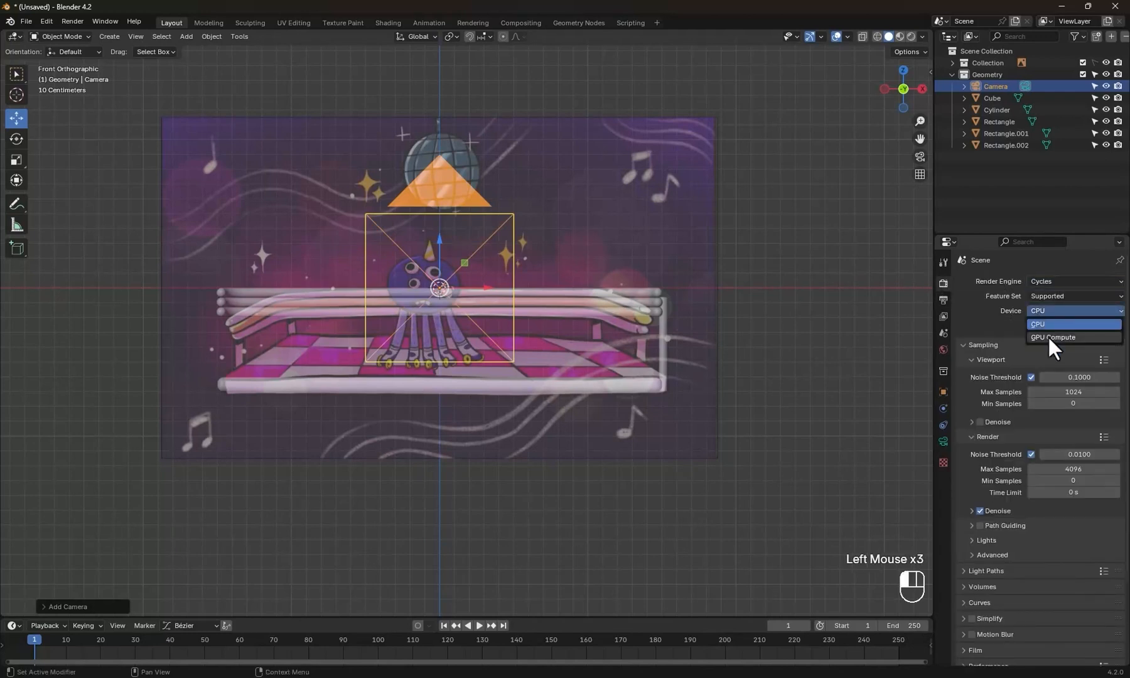
pyautogui.click(1053, 338)
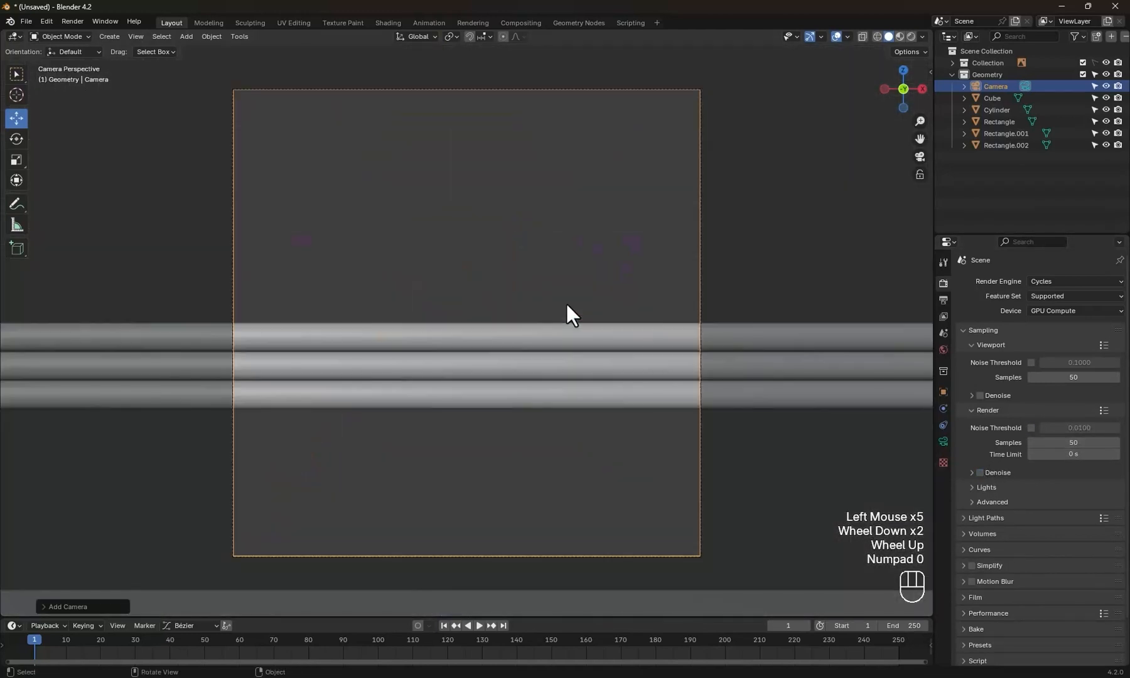
# Aim the camera from Y -15.58 at 90° X and duplicate the post to all four corners
pyautogui.click(943, 442)
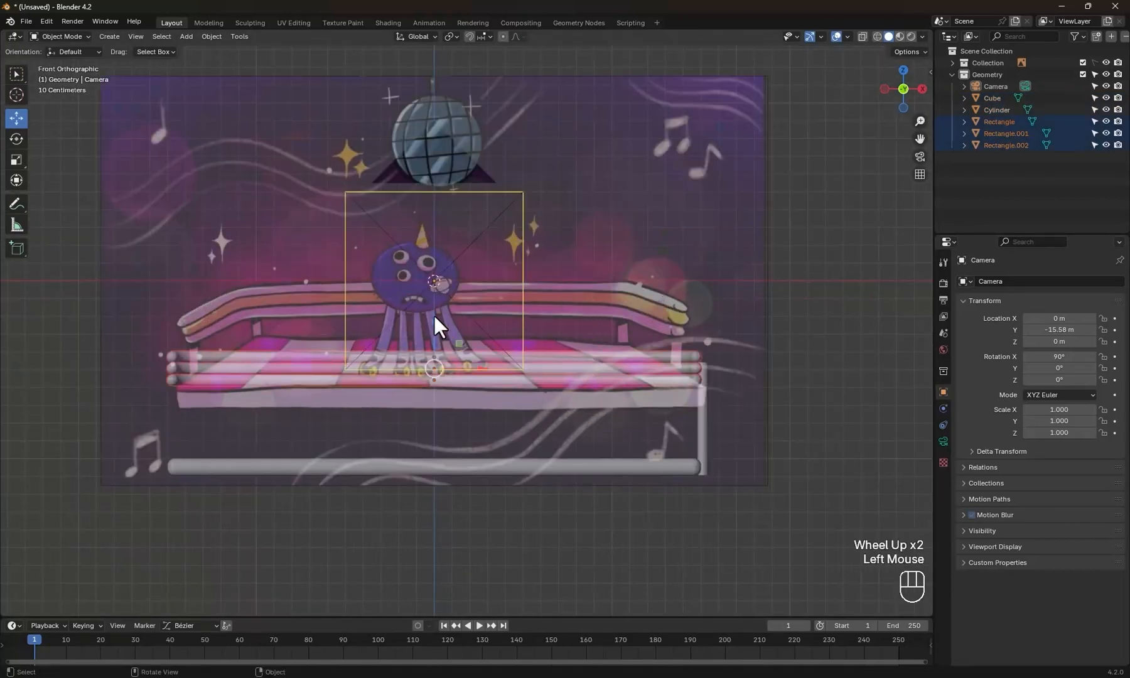
pyautogui.press('Tab')
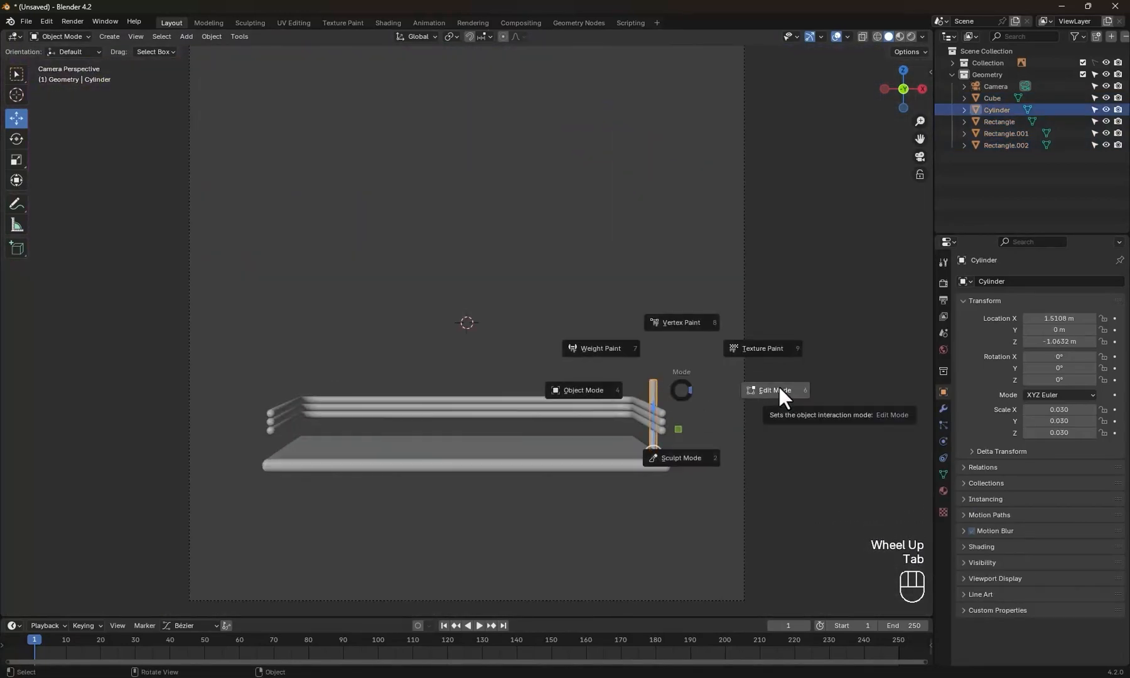
pyautogui.press('KP_7')
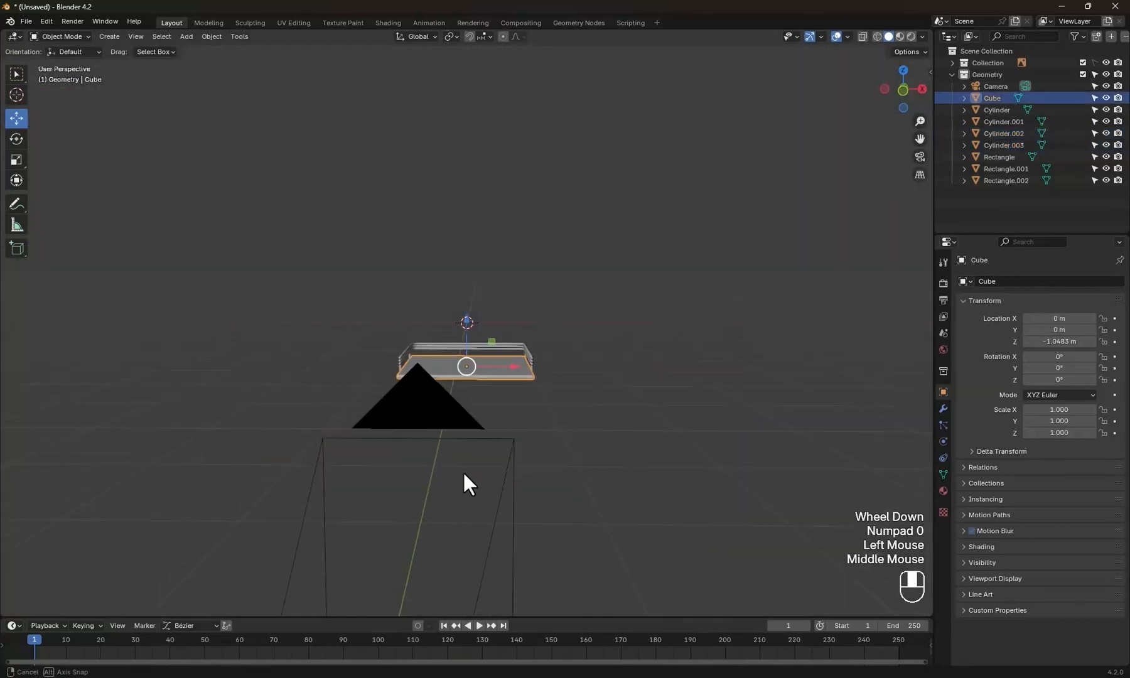
# Loop-cut the floor slab into a grid of tile strips and confirm the cuts
pyautogui.press('Tab')
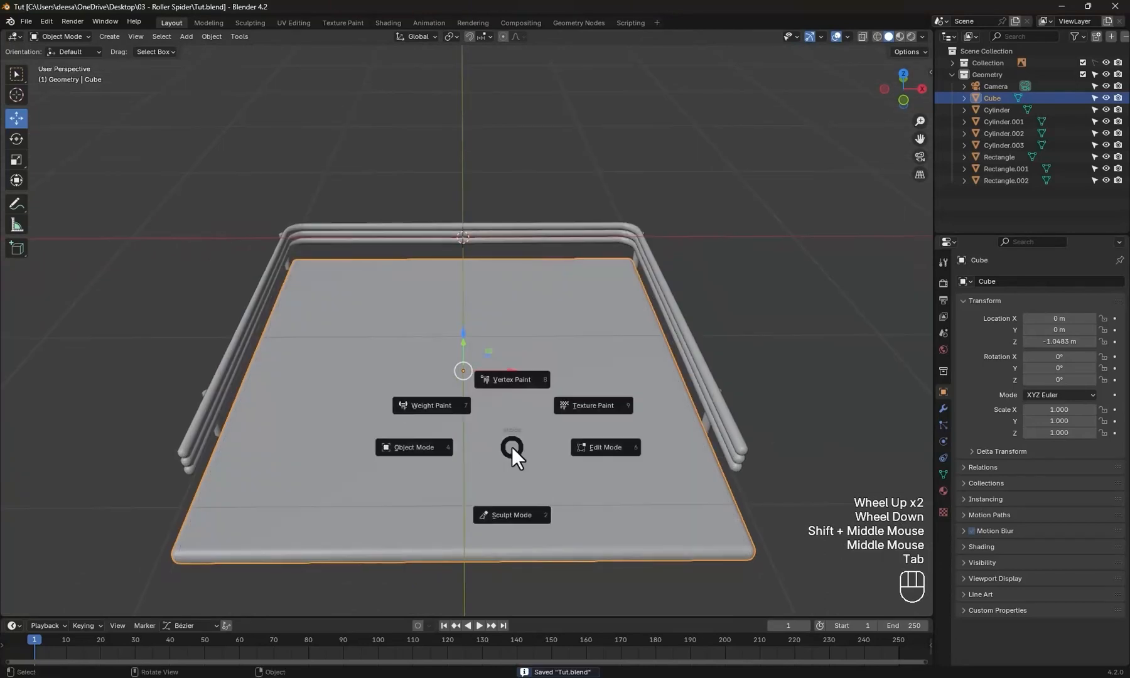
pyautogui.click(604, 447)
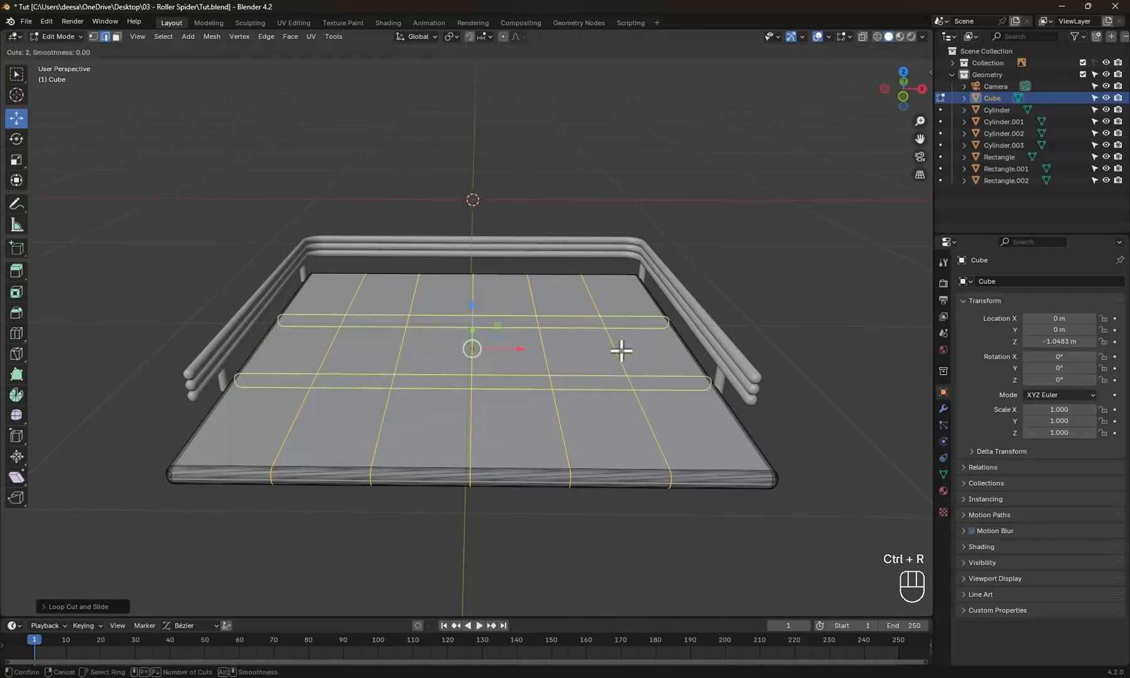
pyautogui.scroll(-3)
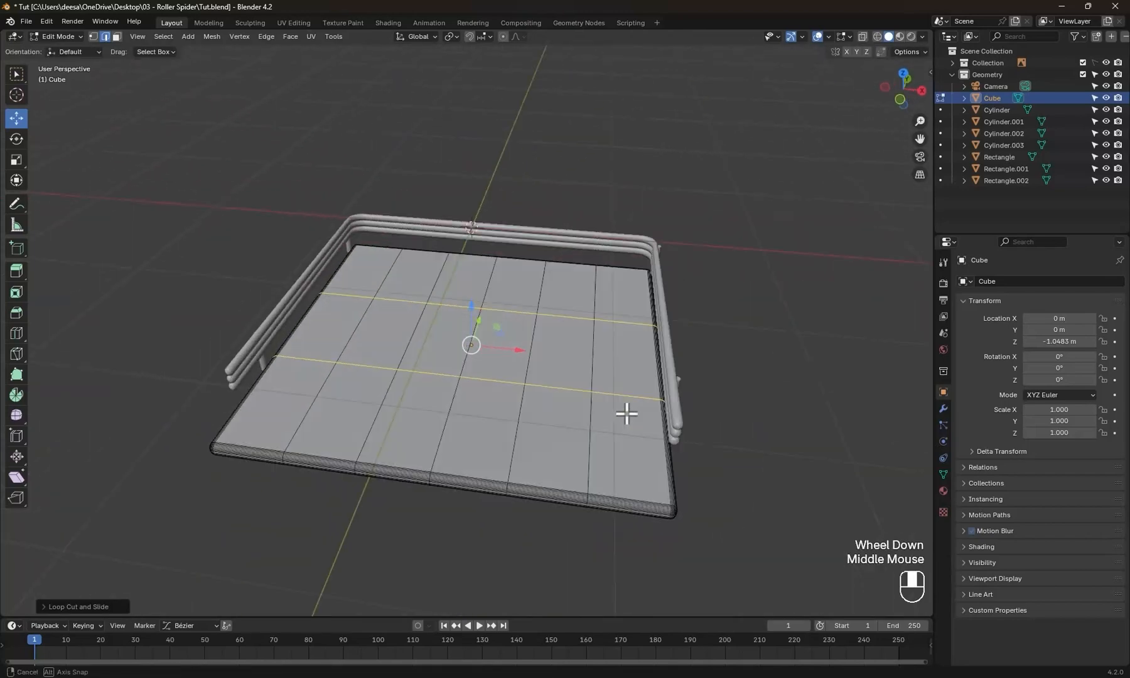
pyautogui.moveTo(625, 413); pyautogui.dragTo(502, 439)
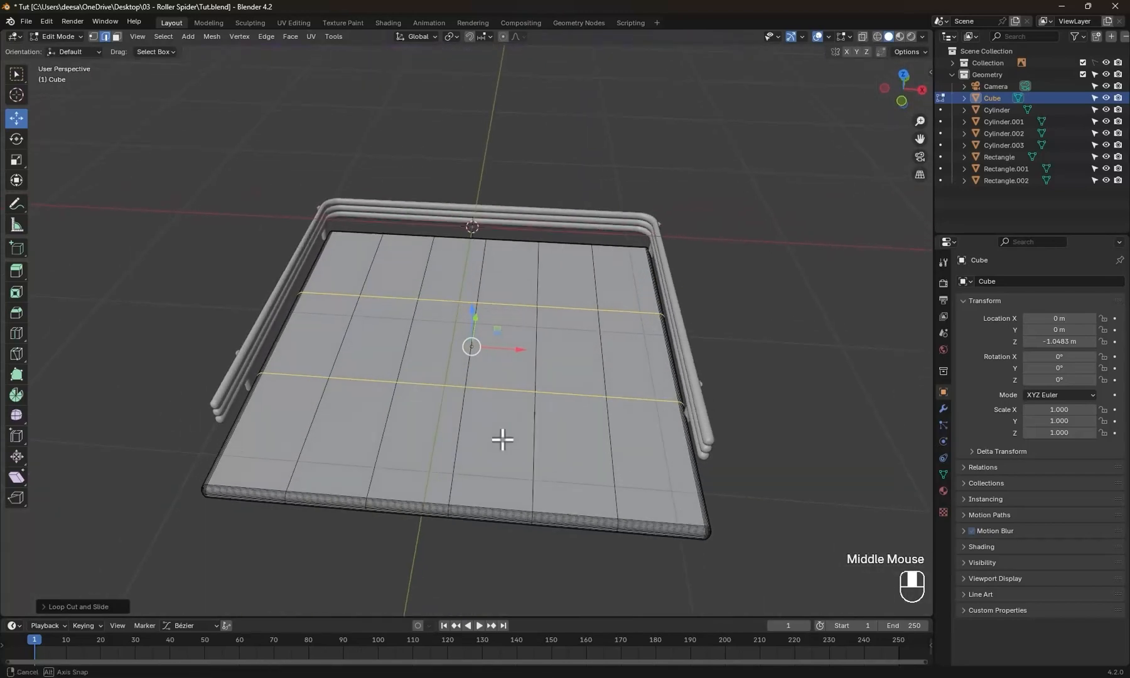
pyautogui.press('Tab')
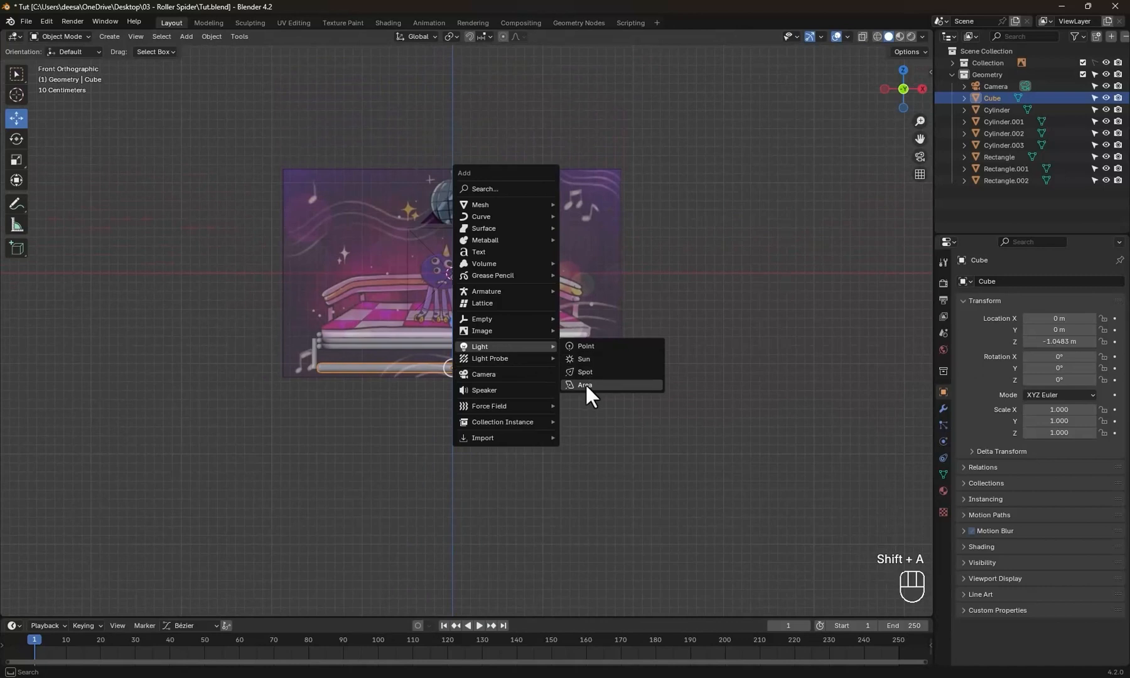
# Add an area light, tint it pink and duplicate it for the other side
pyautogui.click(585, 384)
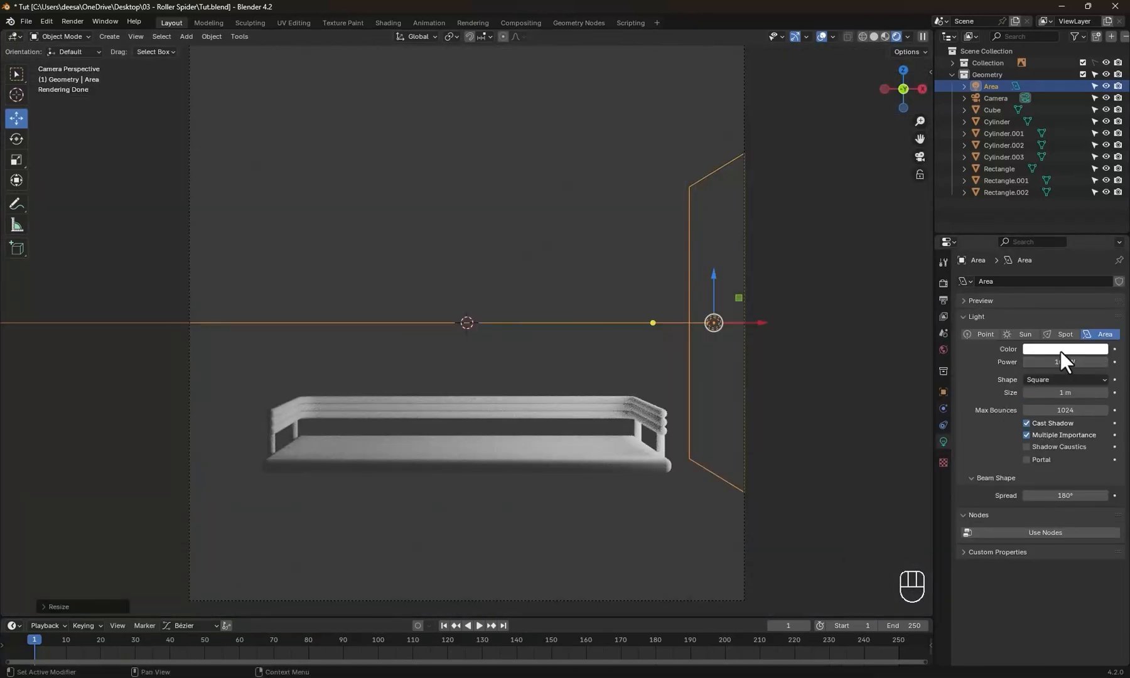
pyautogui.click(1064, 349)
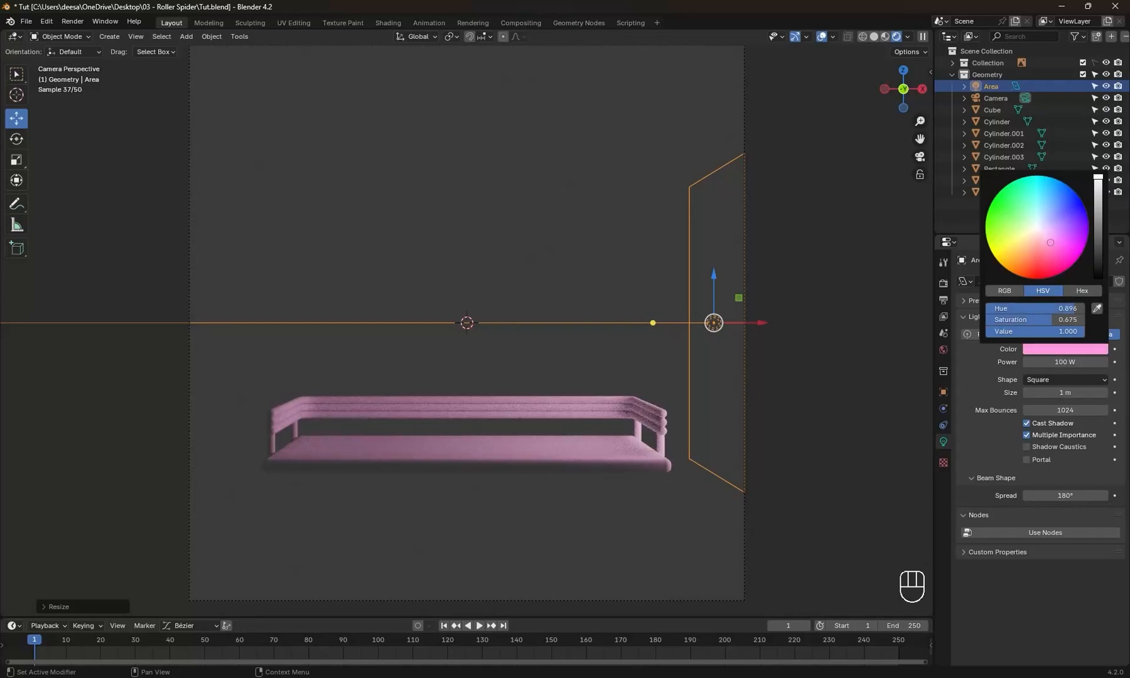
pyautogui.press('KP_7')
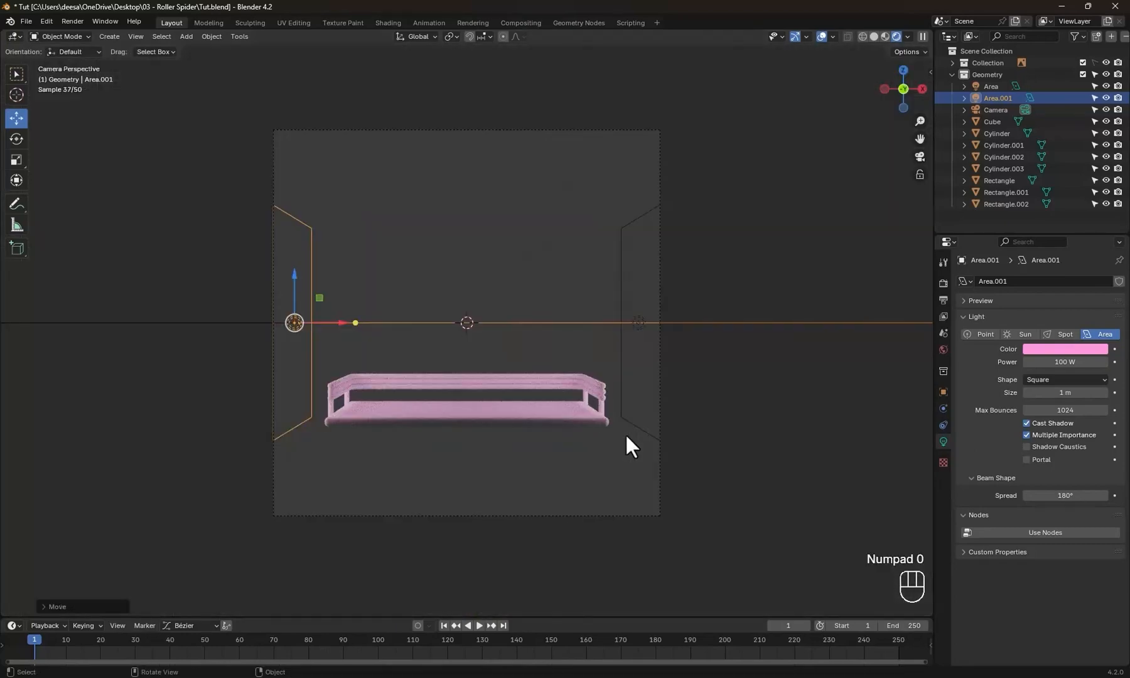
# Tint the second light pale warm white and the third vivid pink, checked through the camera
pyautogui.click(1064, 349)
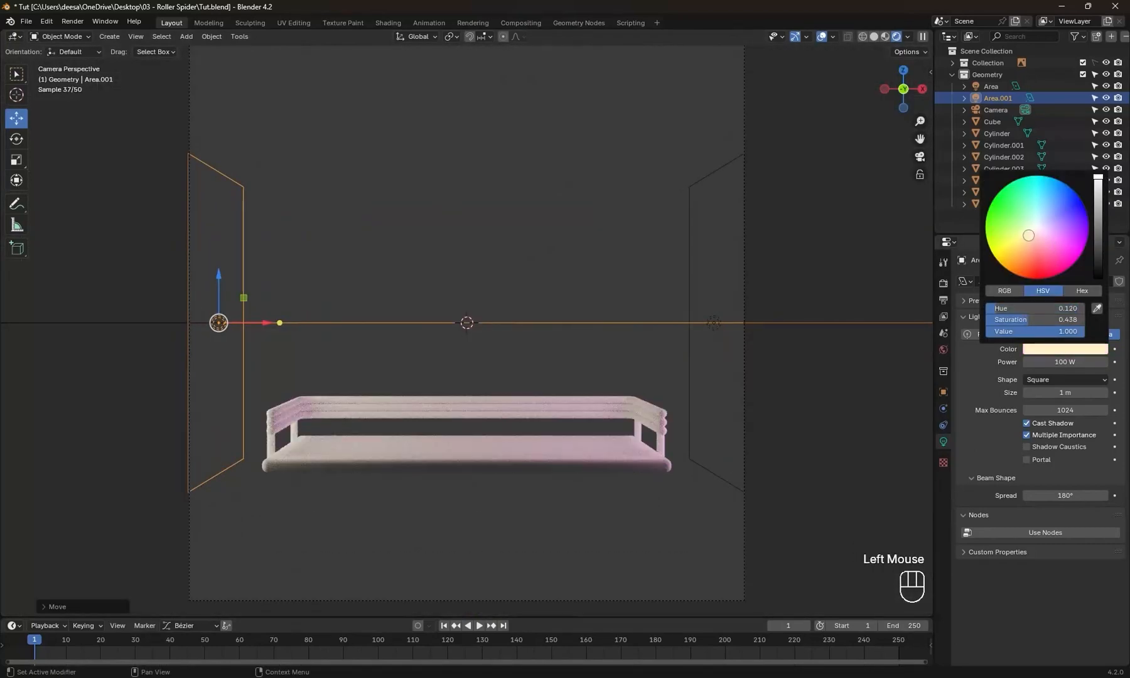
pyautogui.click(683, 351)
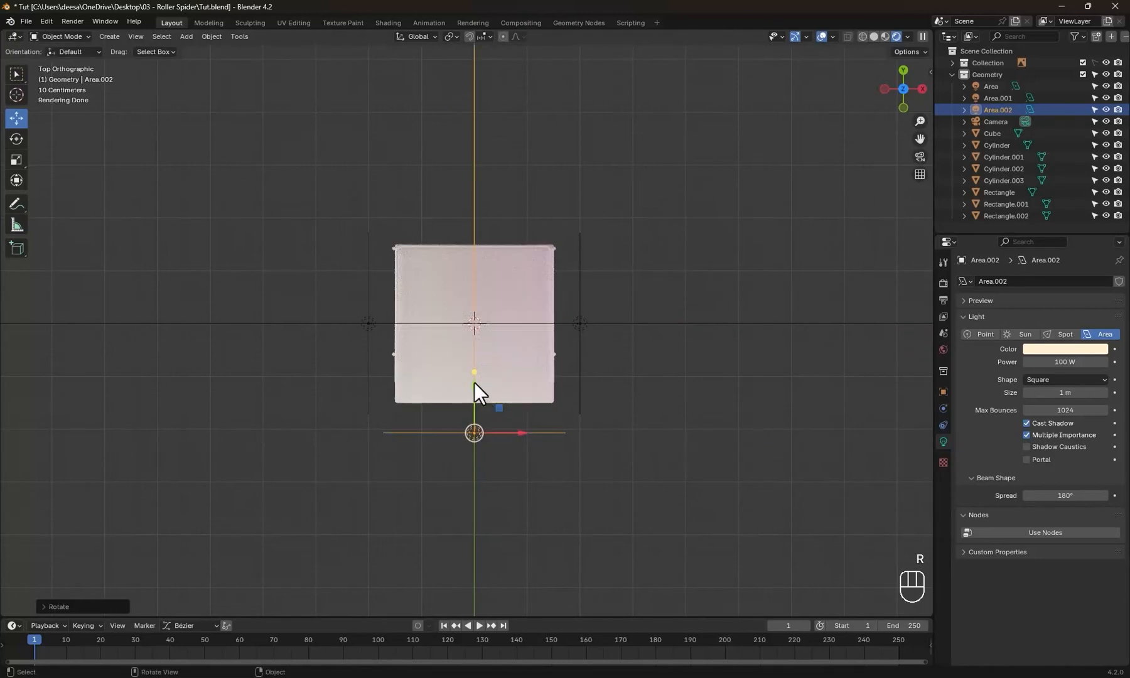
pyautogui.press('KP_0')
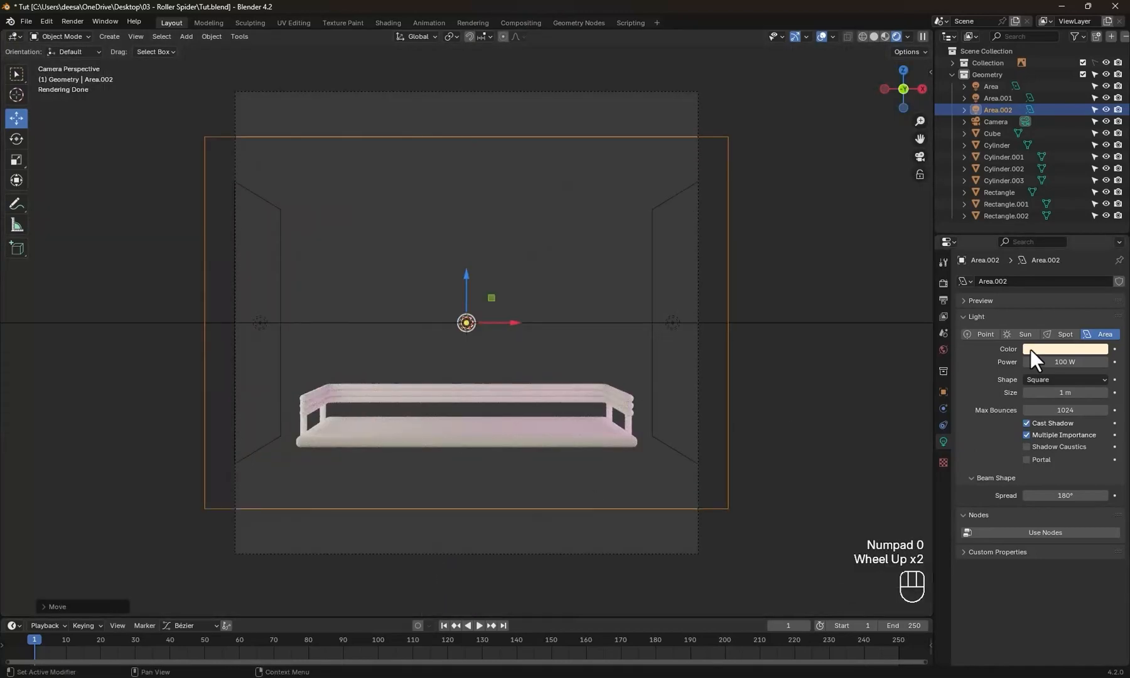
pyautogui.click(1065, 349)
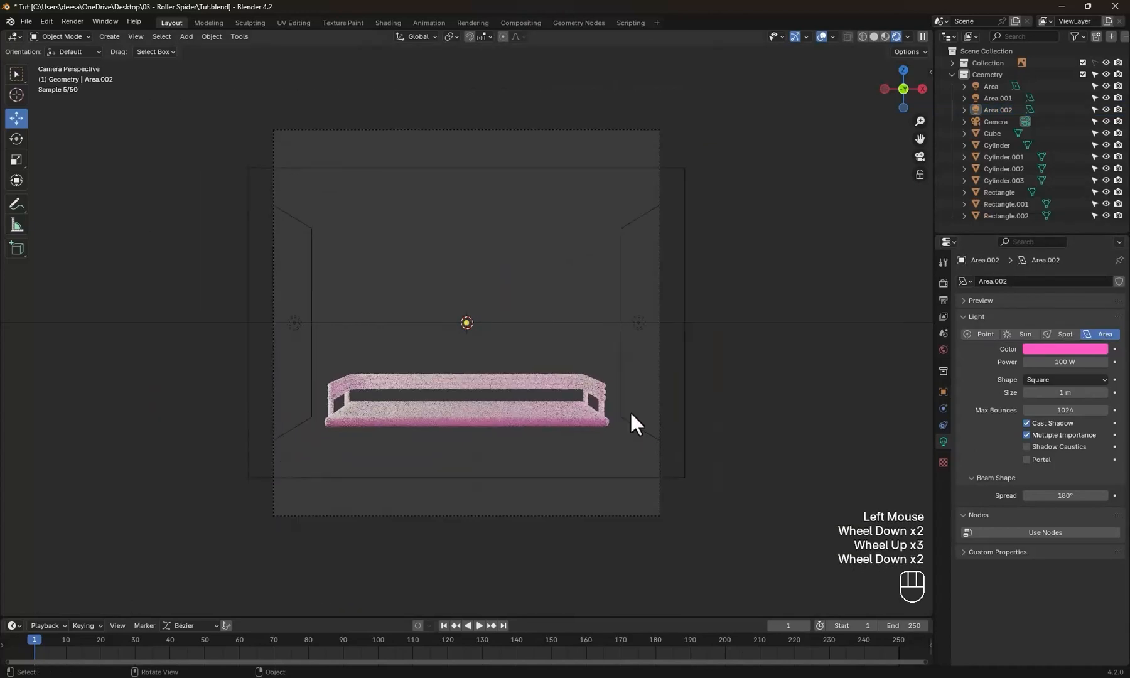
# Add a Plane mesh to the scene via the Shift+A add menu
pyautogui.press('shift+a')
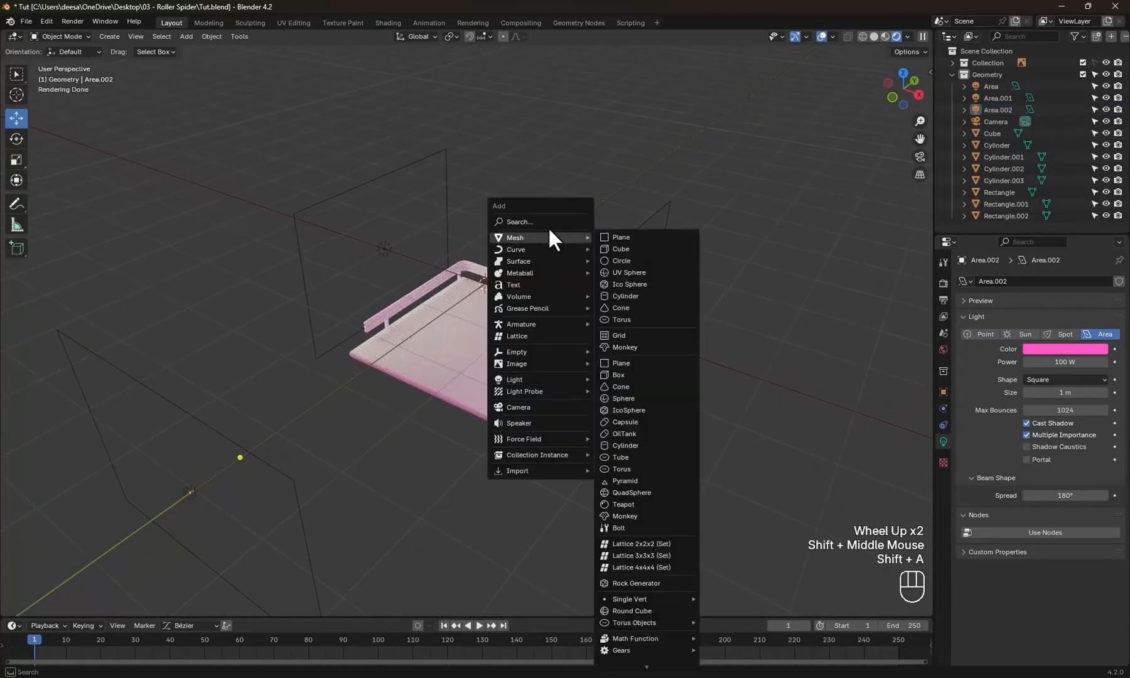
pyautogui.click(620, 236)
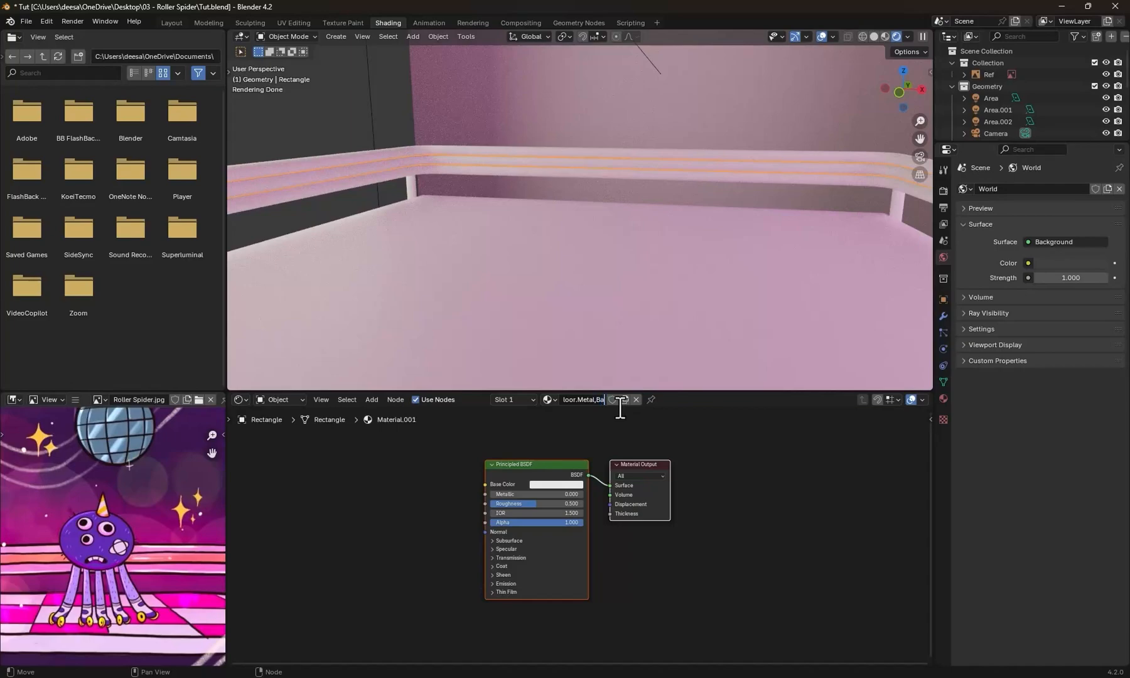
# Rename the railing bar material, give another bar its own copy, and save the file
pyautogui.click(554, 483)
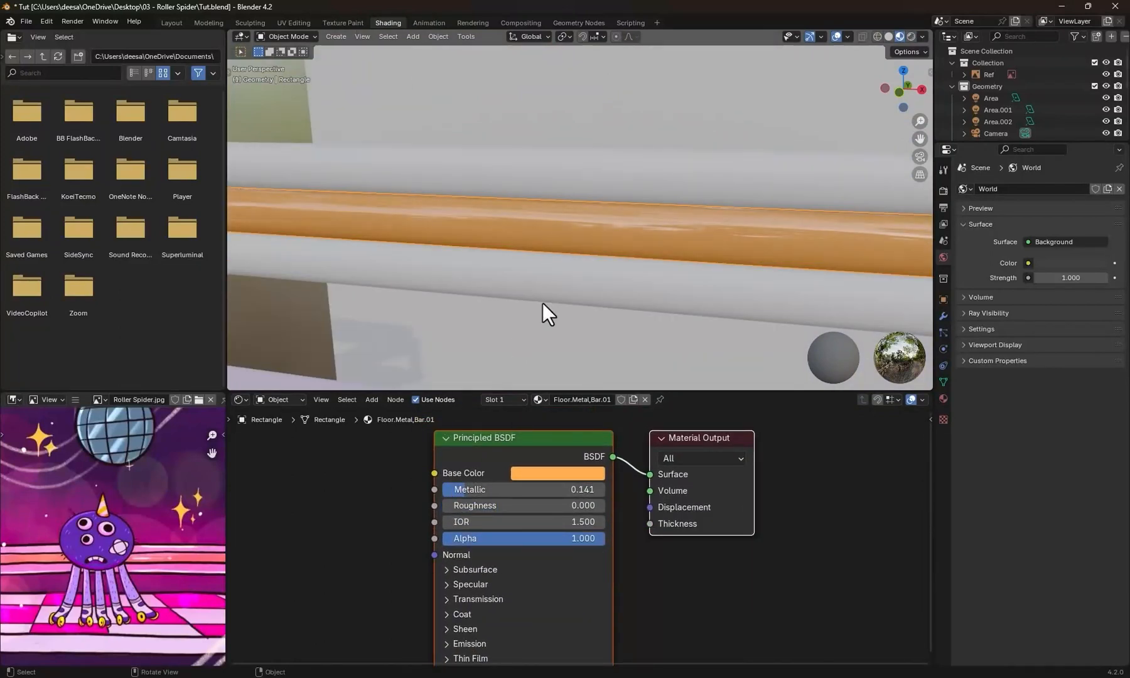
pyautogui.click(553, 399)
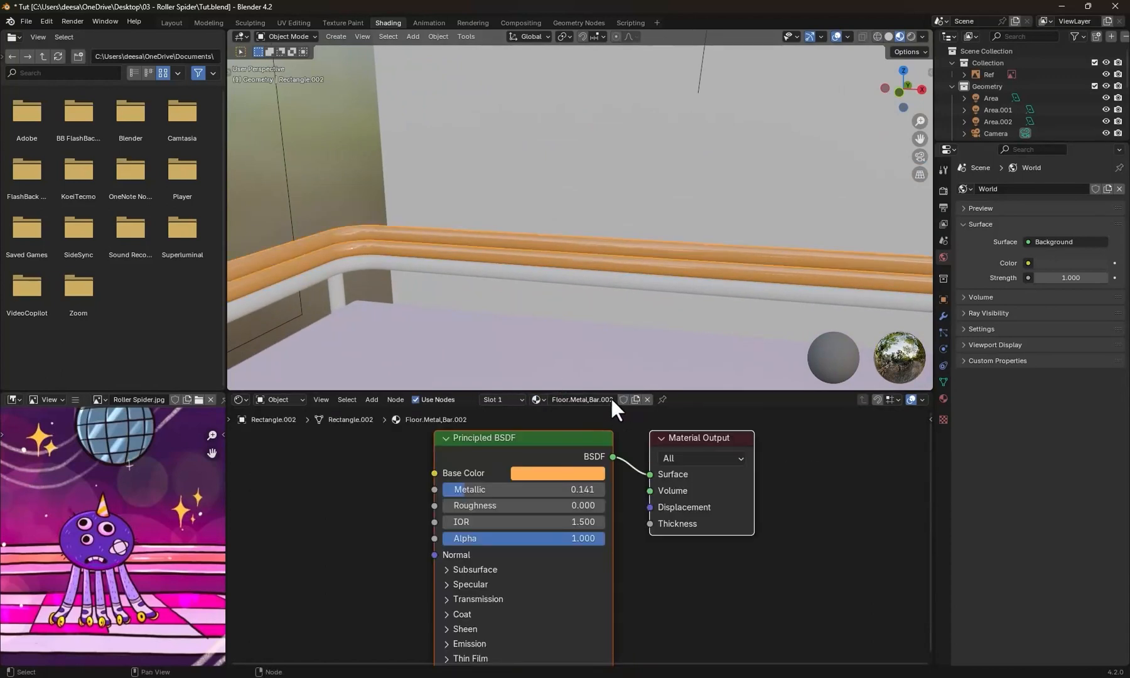
pyautogui.click(556, 473)
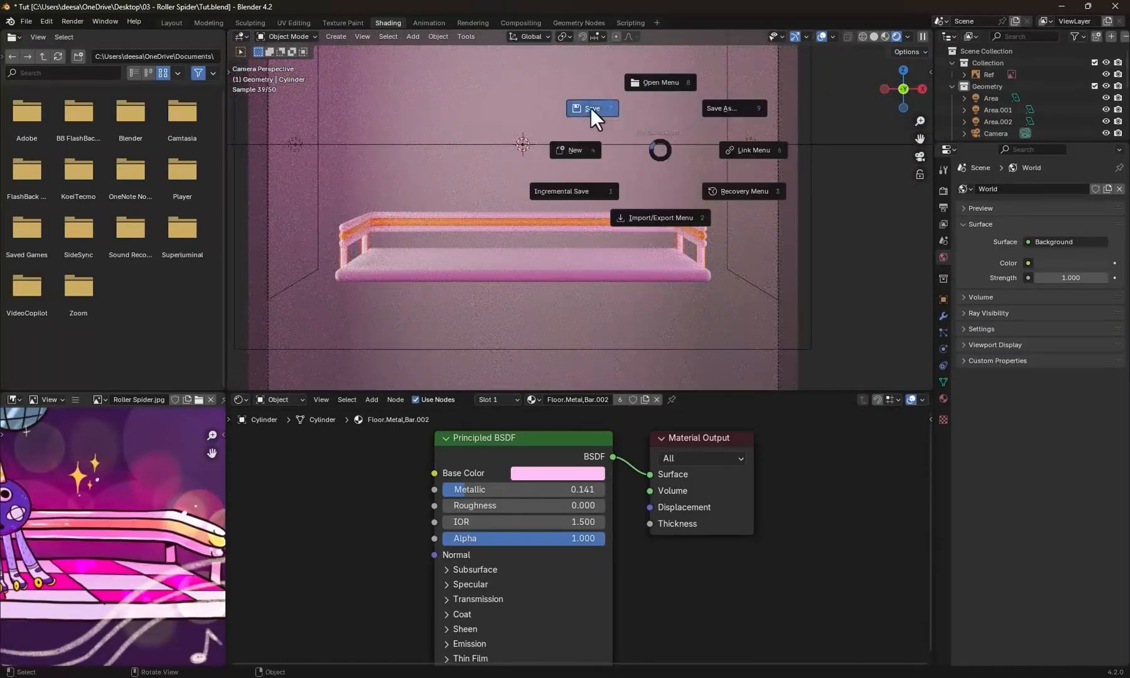
pyautogui.click(591, 108)
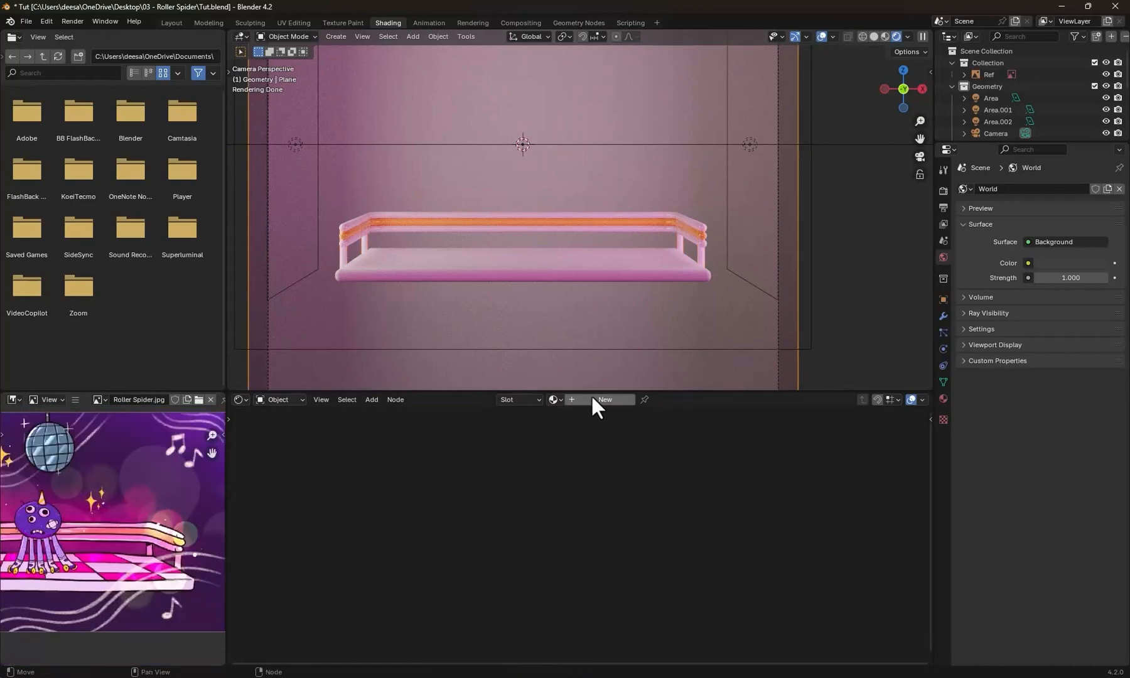
# Create a new purple material for the backdrop plane and view it through the camera
pyautogui.click(608, 403)
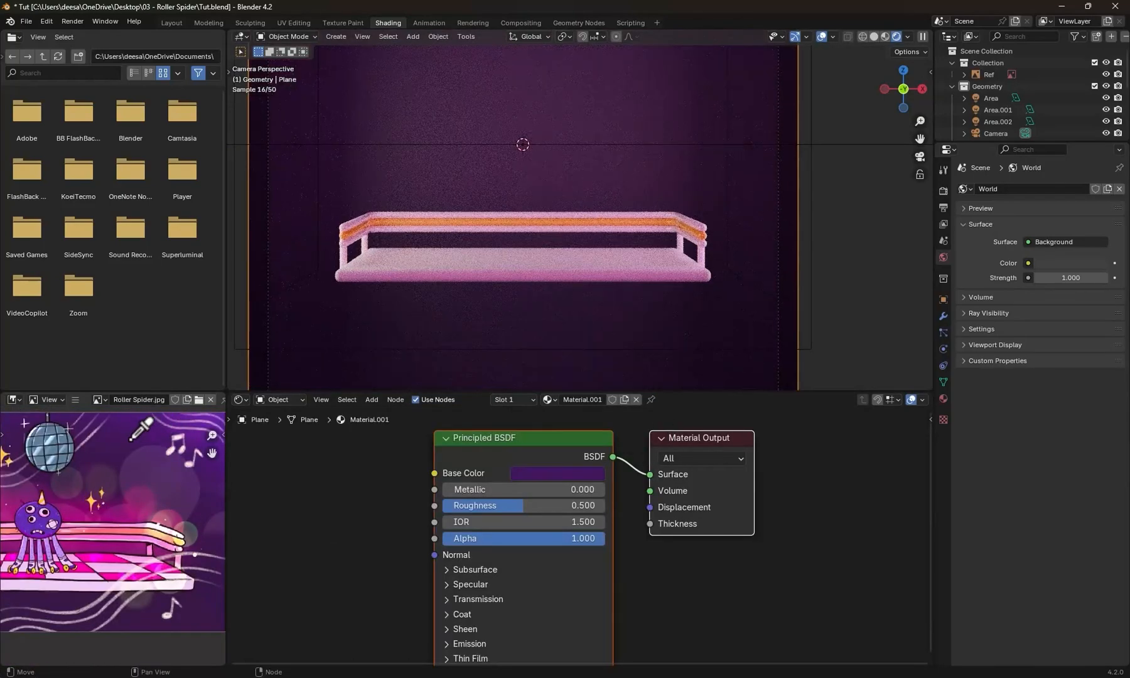
pyautogui.click(170, 22)
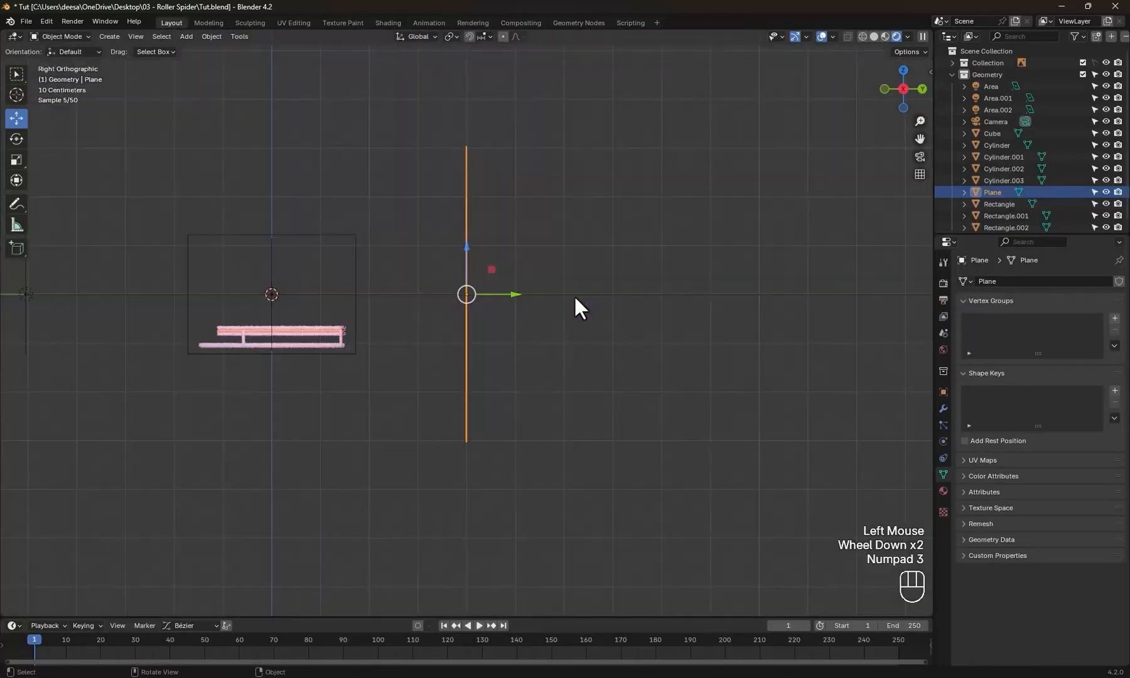
pyautogui.press('KP_0')
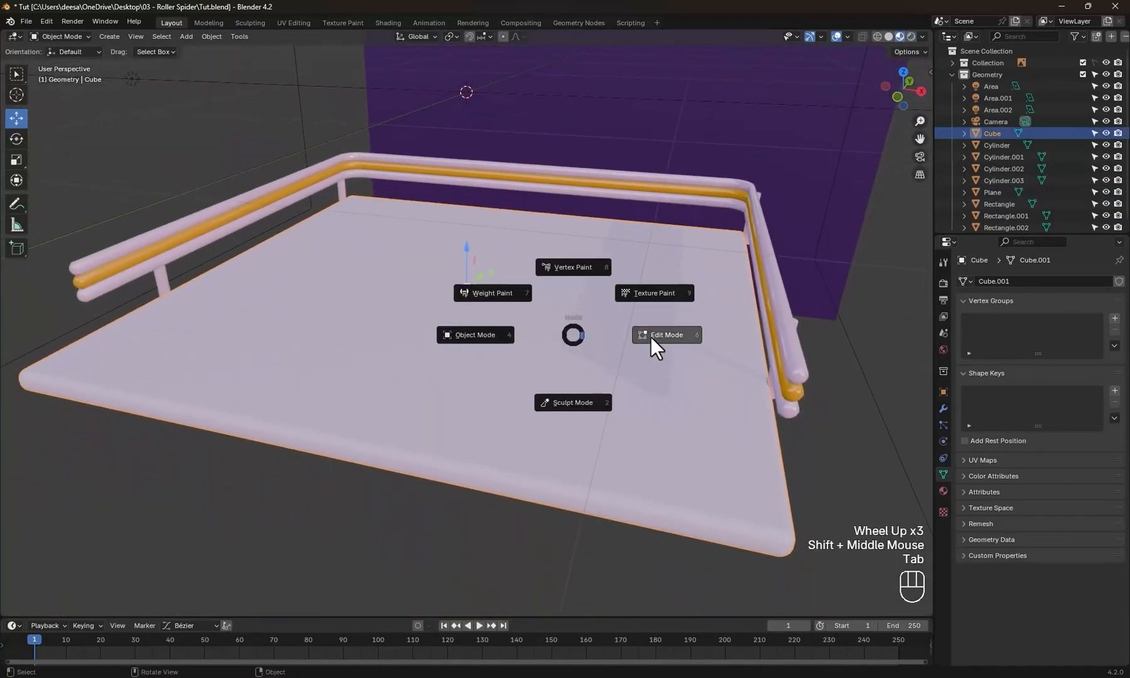
# In Edit Mode create a new floor material named Floor.Piece.001 with roughness 0.2 and transmission 1
pyautogui.click(664, 334)
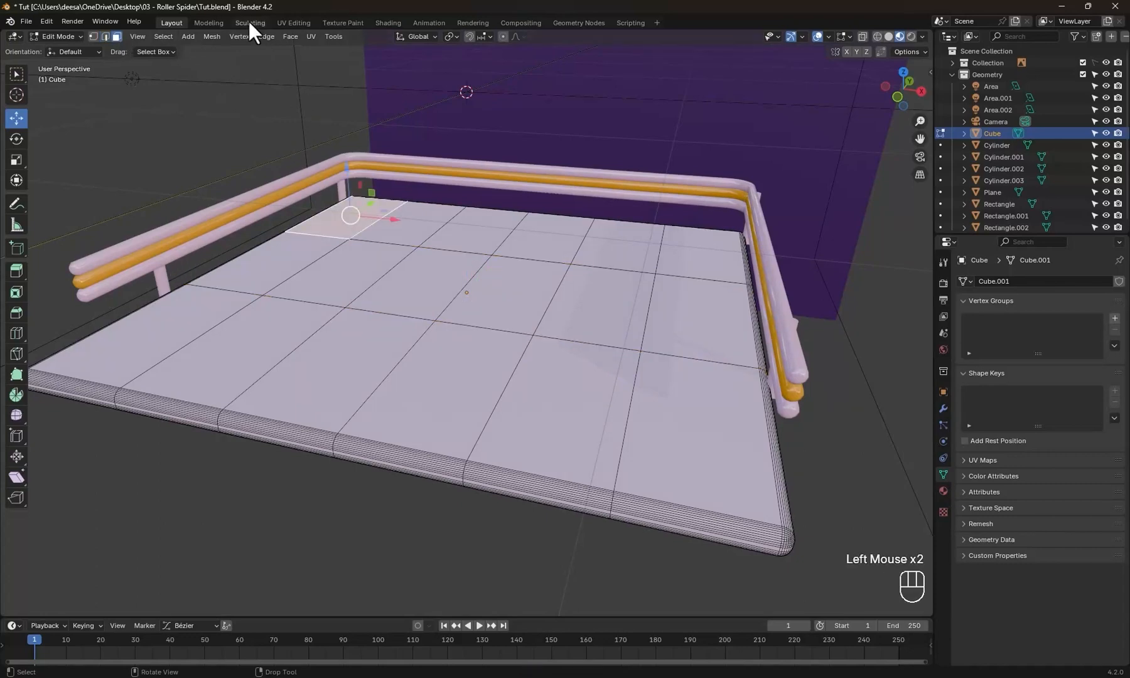
pyautogui.click(387, 22)
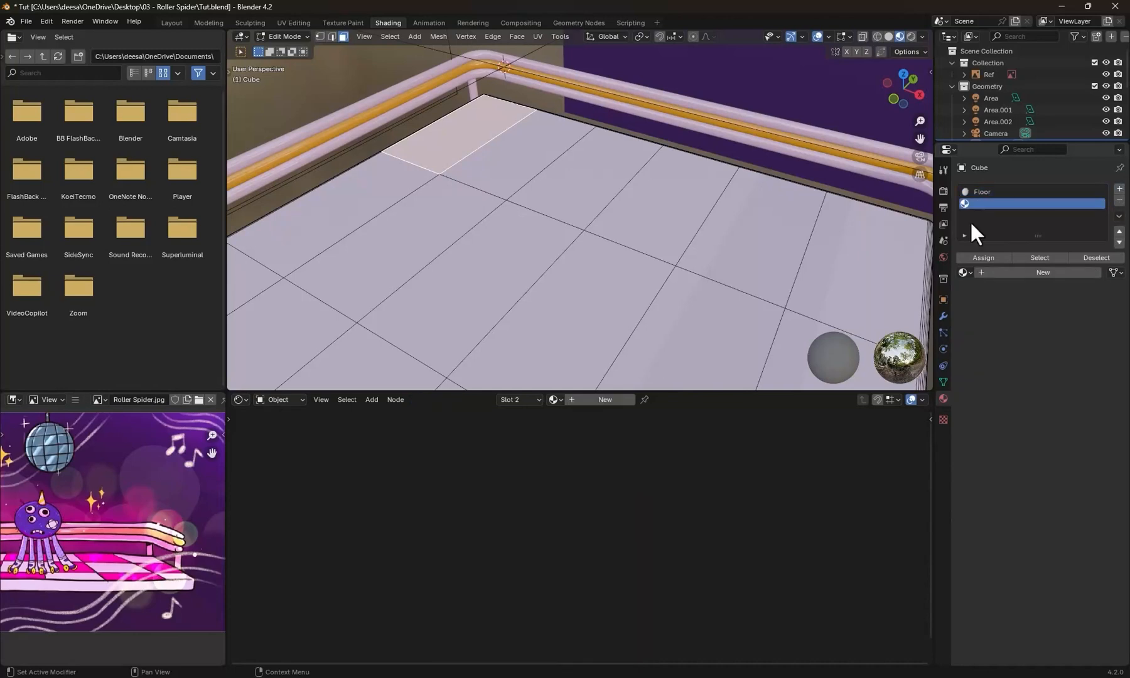
pyautogui.click(1040, 276)
pyautogui.write('Floor.')
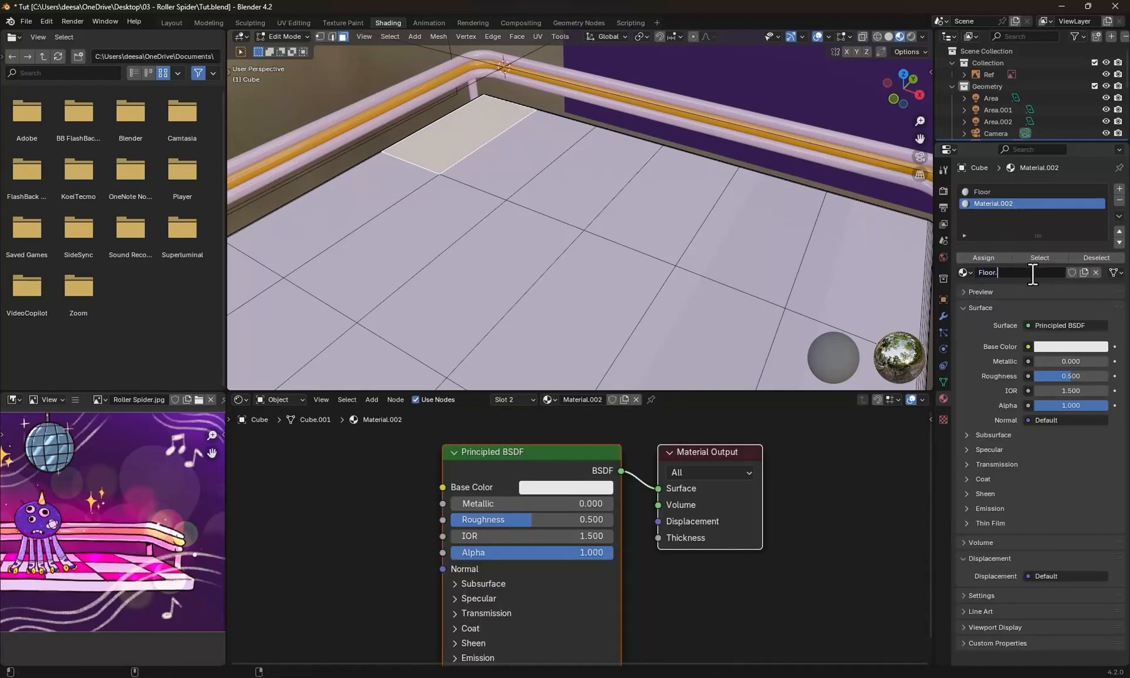
pyautogui.write('Piece.001')
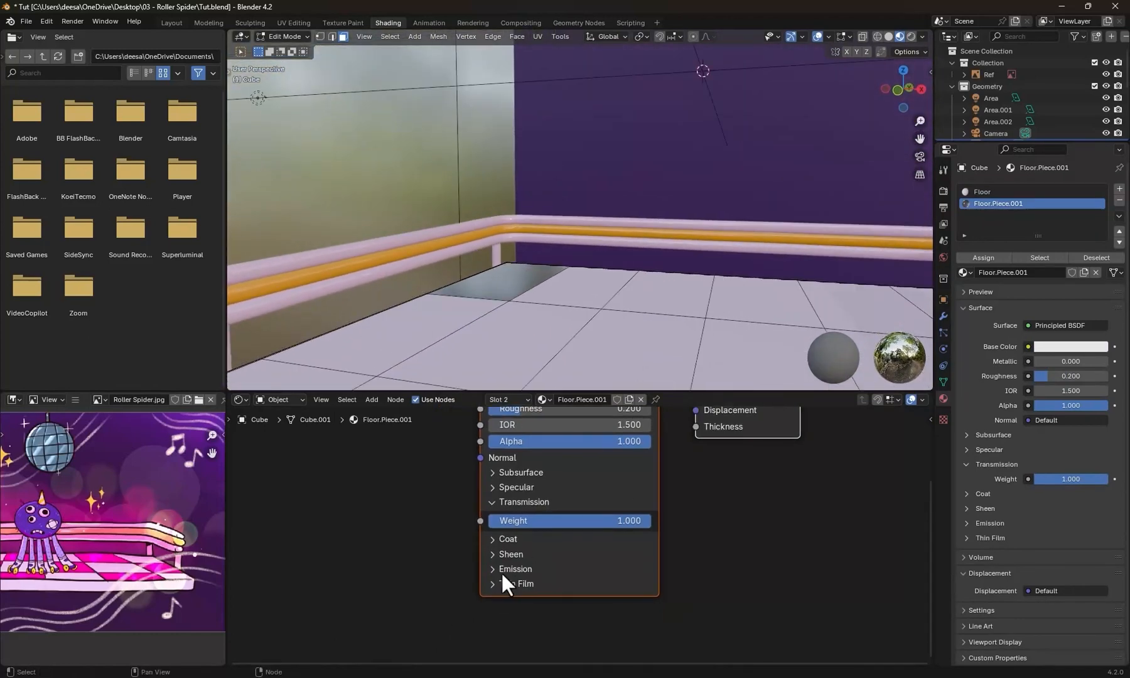
# Expand the material's Emission settings and pick its colour
pyautogui.click(490, 568)
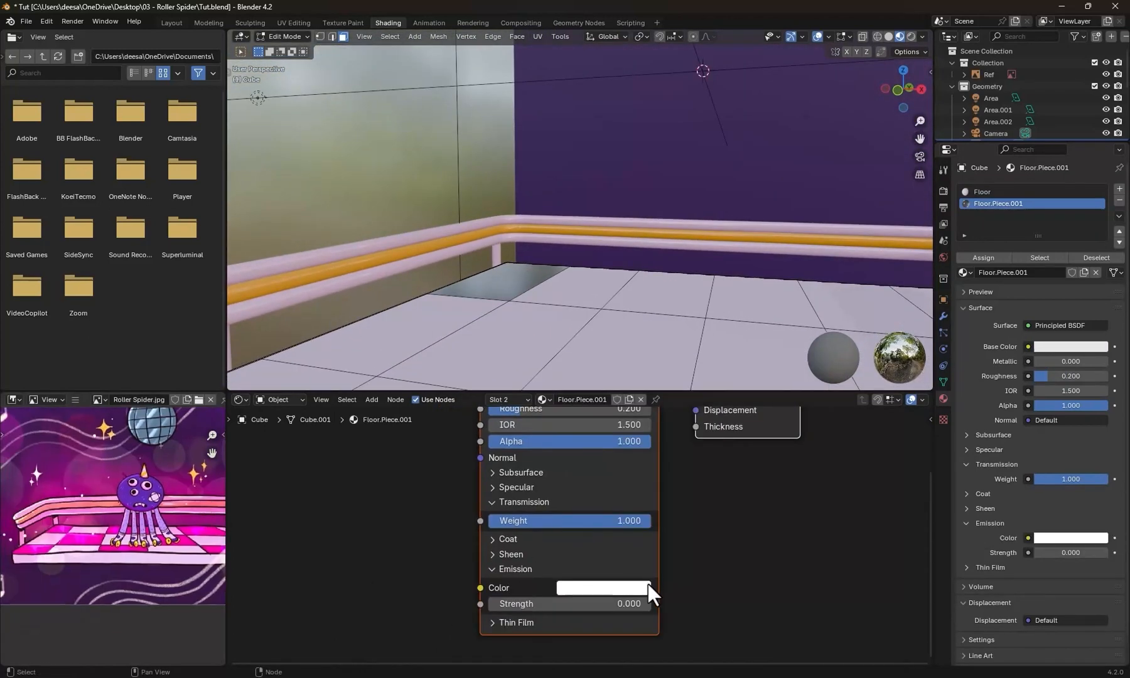
pyautogui.click(603, 587)
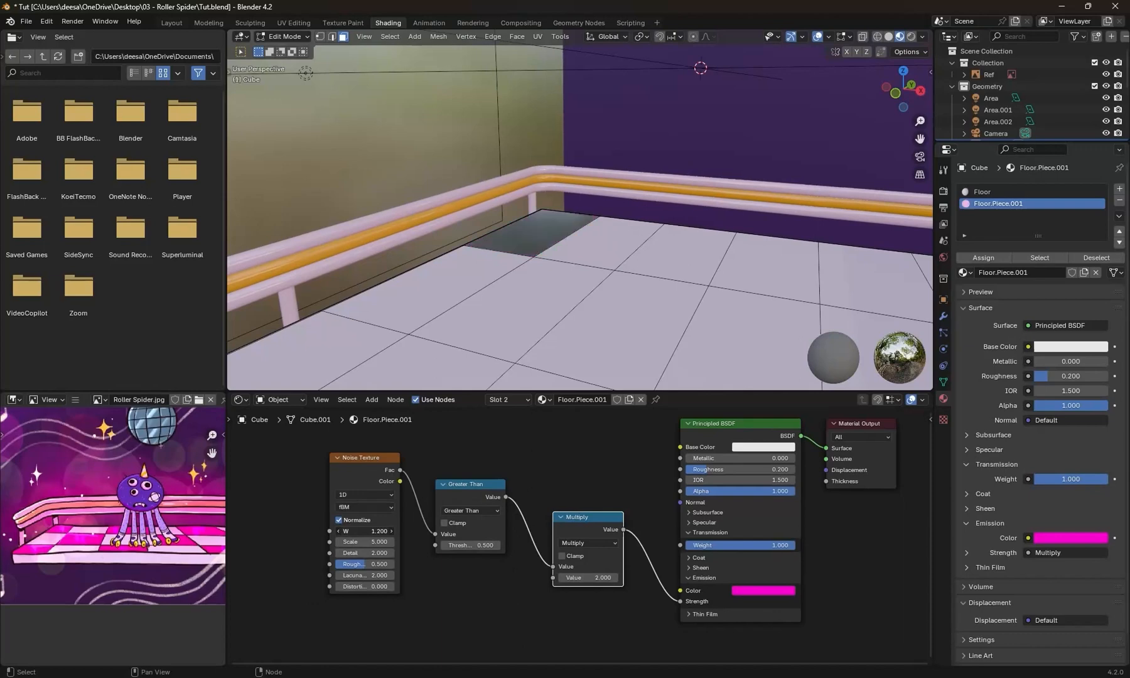
# Drive the noise texture's W value with the expression #frame/150
pyautogui.click(364, 531)
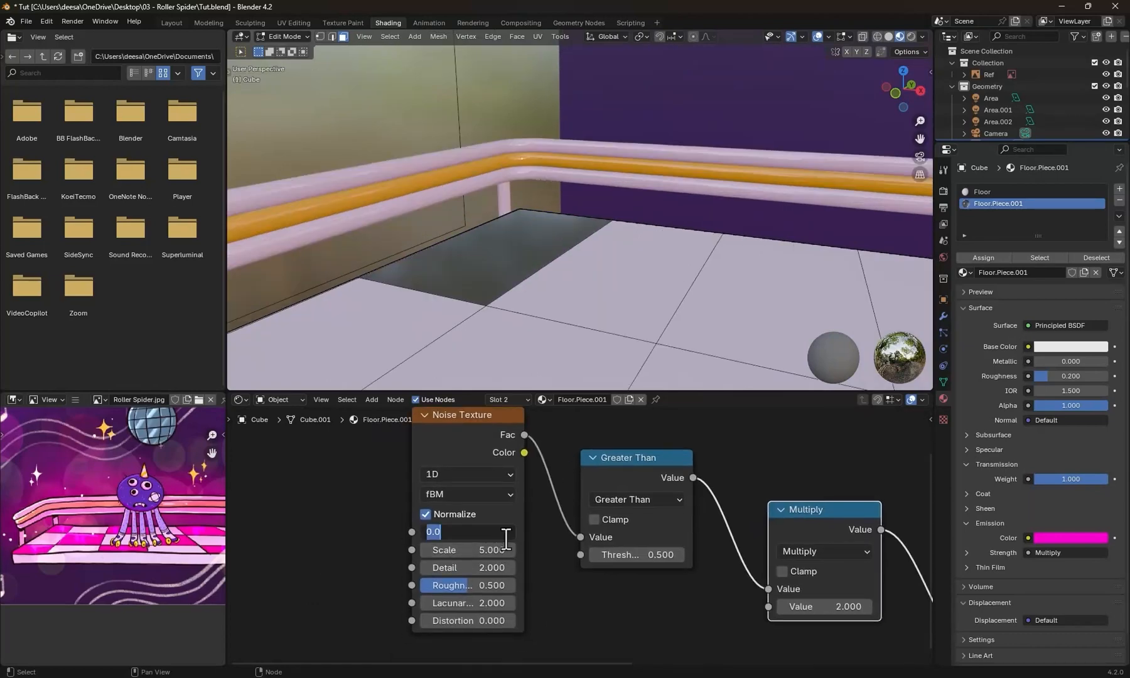
pyautogui.write('#f')
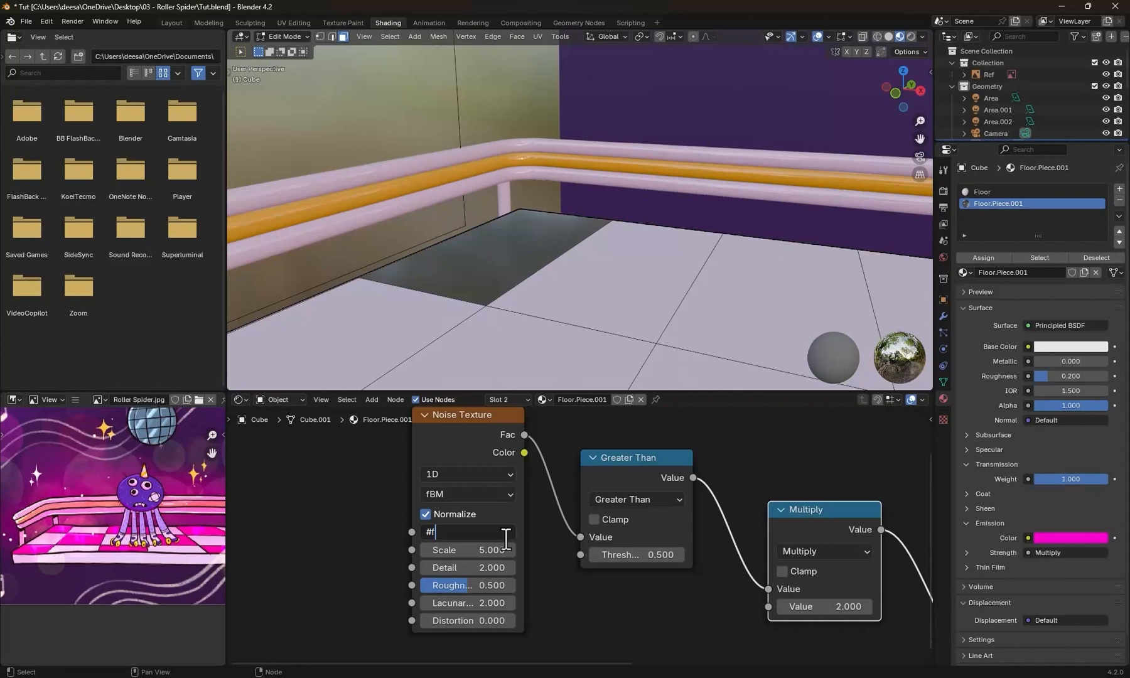
pyautogui.write('rame')
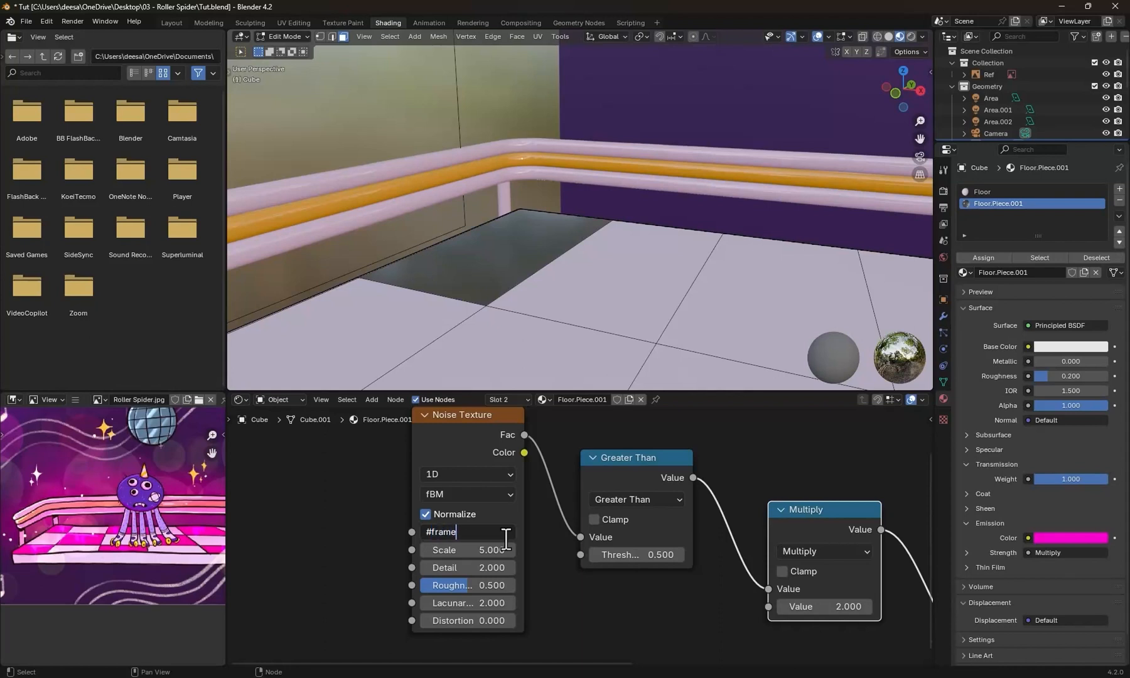
pyautogui.write('/150')
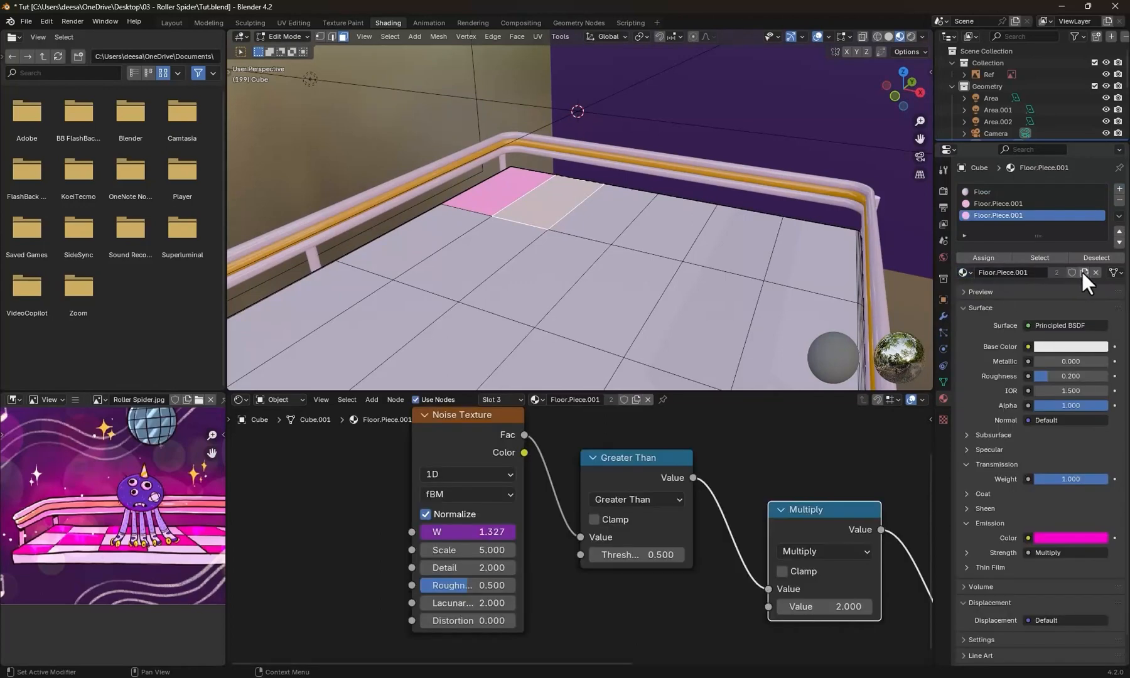
# Copy the tile material and assign it to the selected floor square
pyautogui.click(1075, 272)
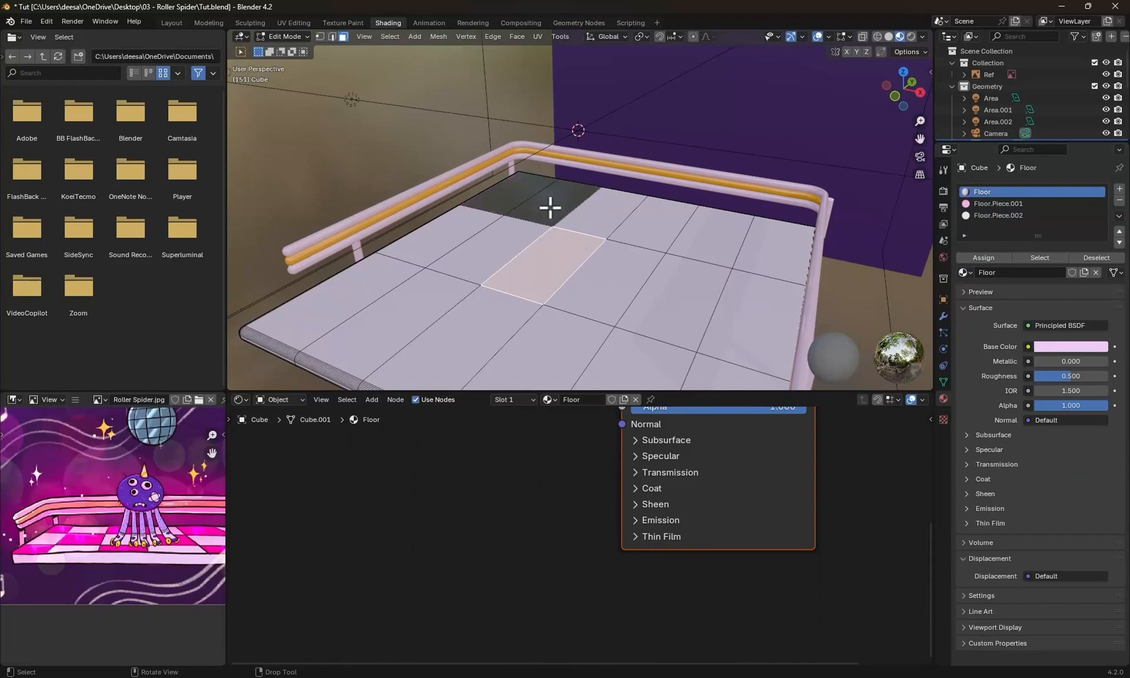
pyautogui.click(999, 215)
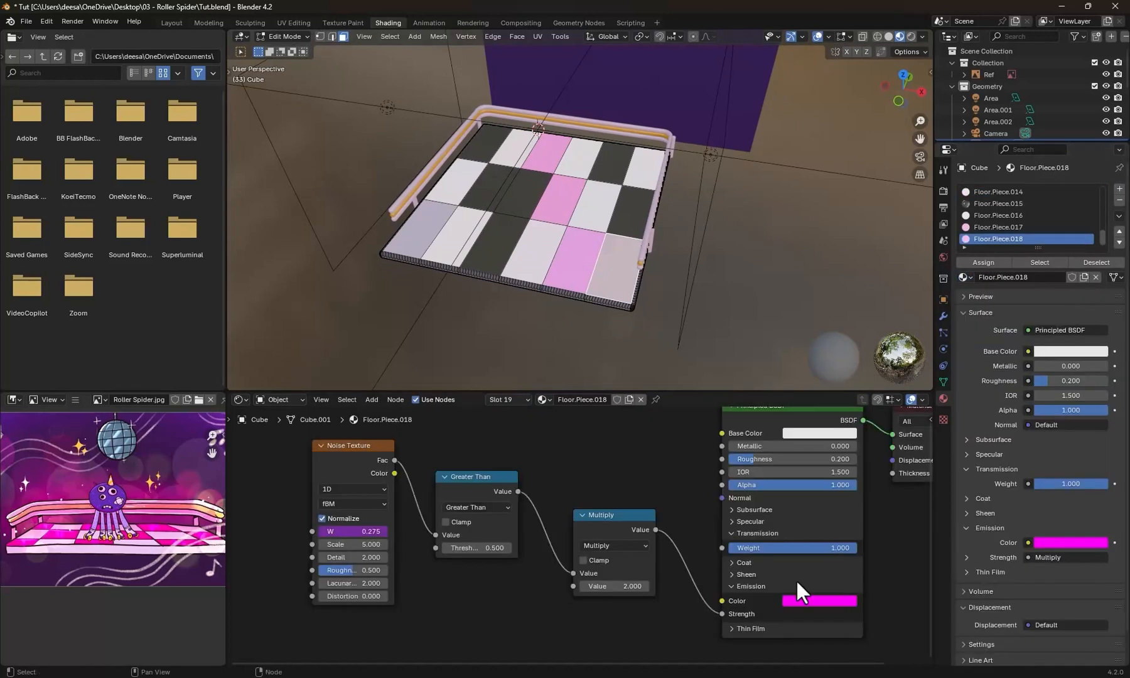
# Move the floor into a new Disco Floor collection and separate a square by selection
pyautogui.click(169, 22)
pyautogui.write('Floor')
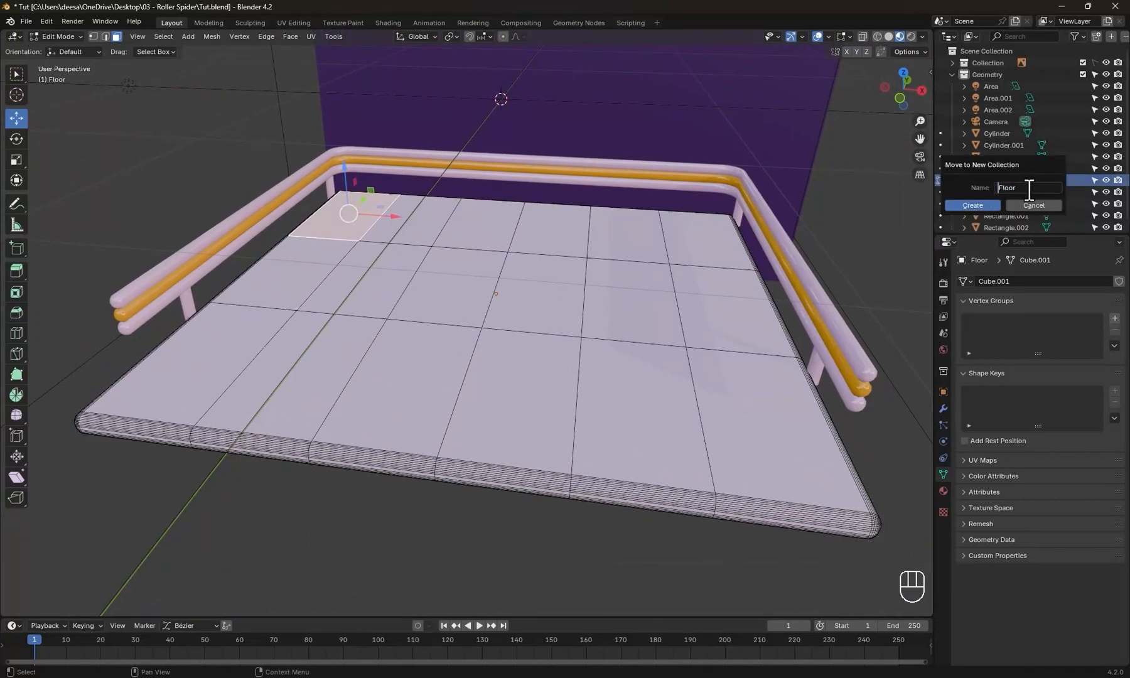
pyautogui.click(971, 206)
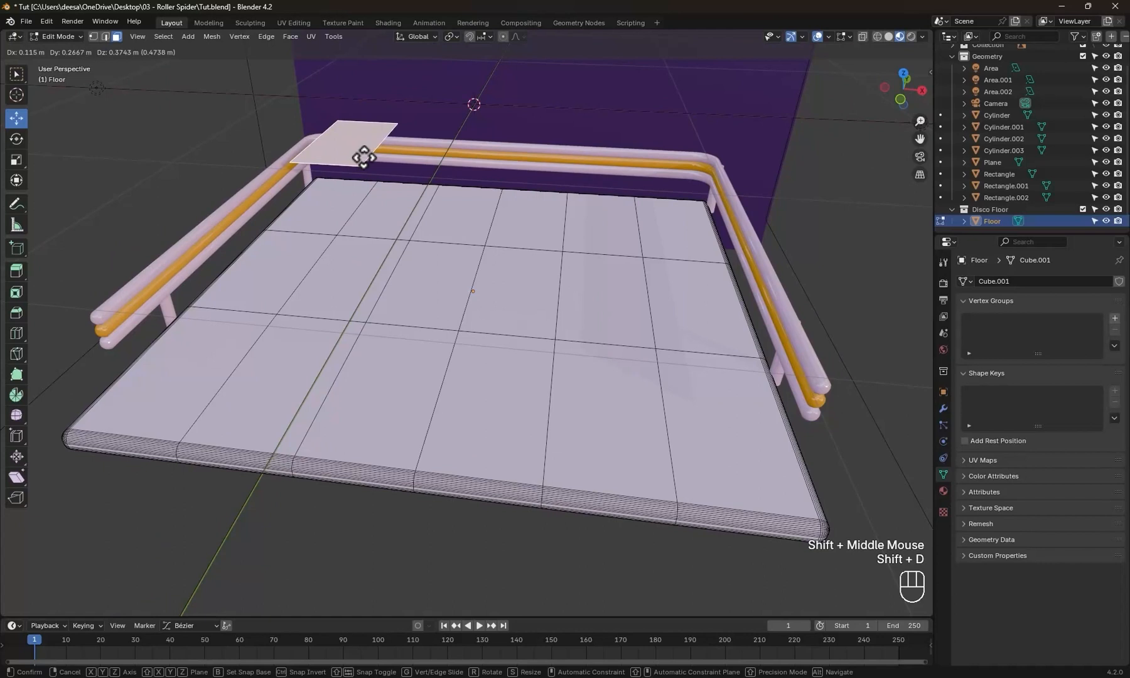
pyautogui.press('p')
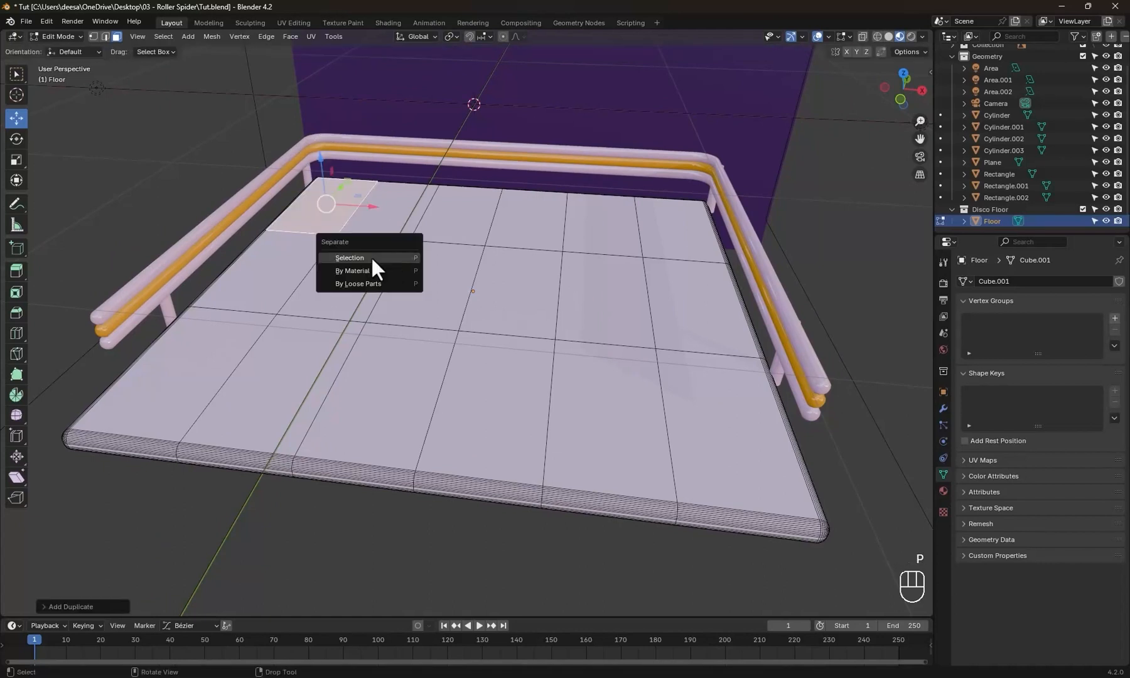
pyautogui.click(349, 257)
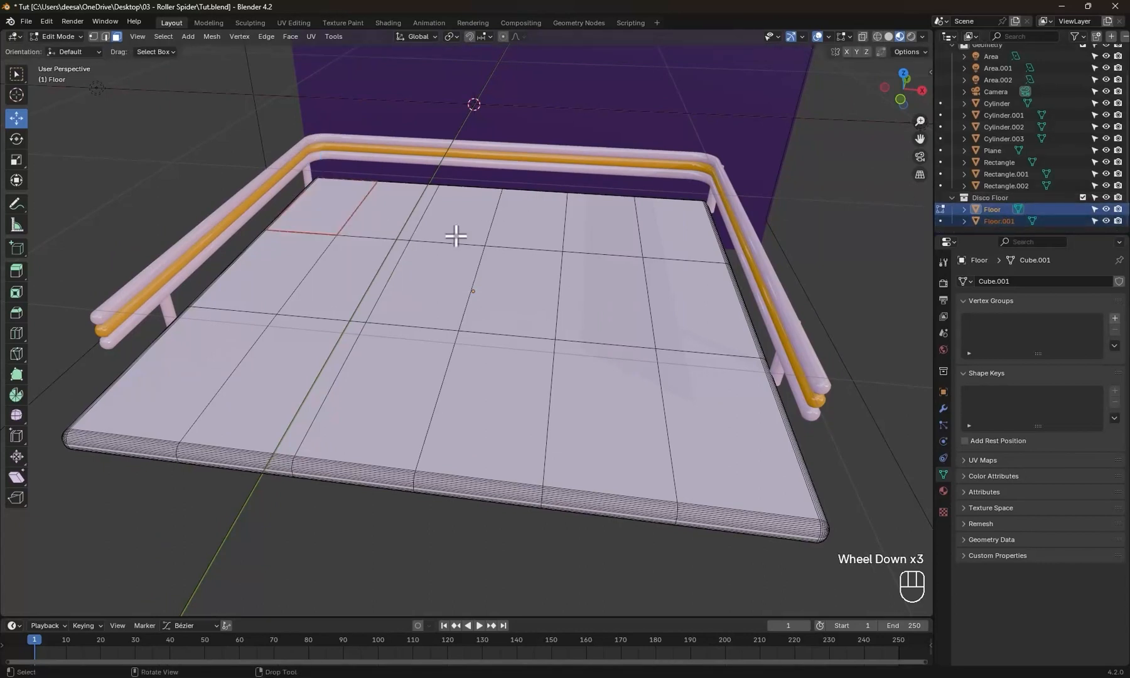
# Duplicate further squares into separate tile objects and return to Object Mode
pyautogui.press('shift+d')
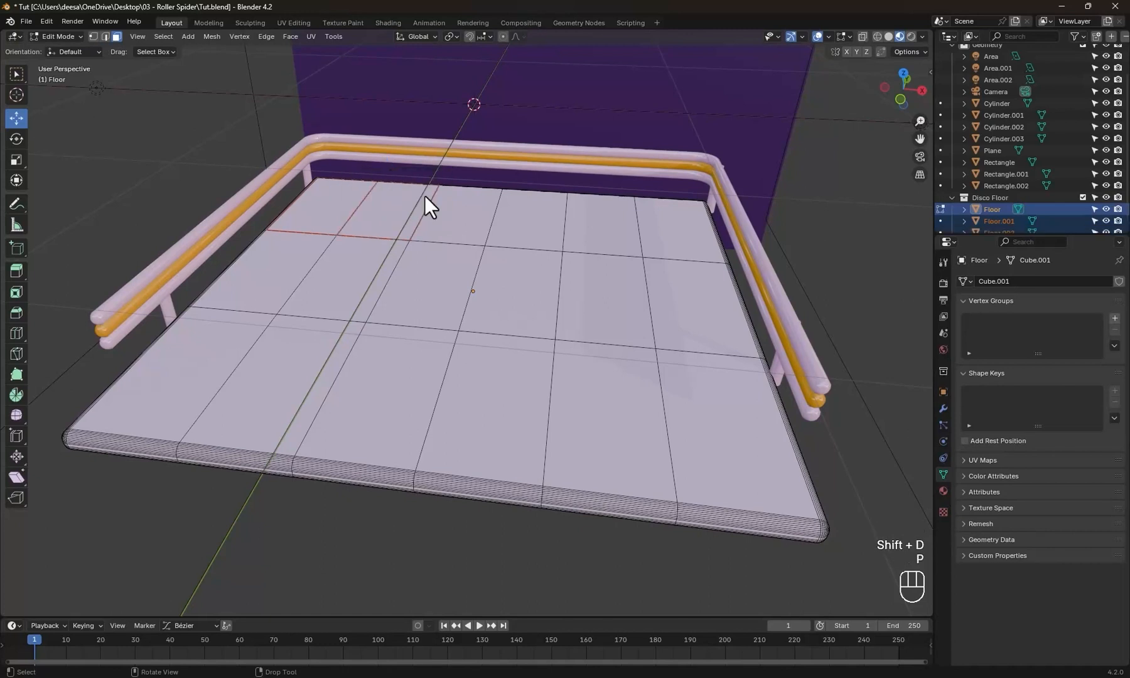
pyautogui.press('shift+d')
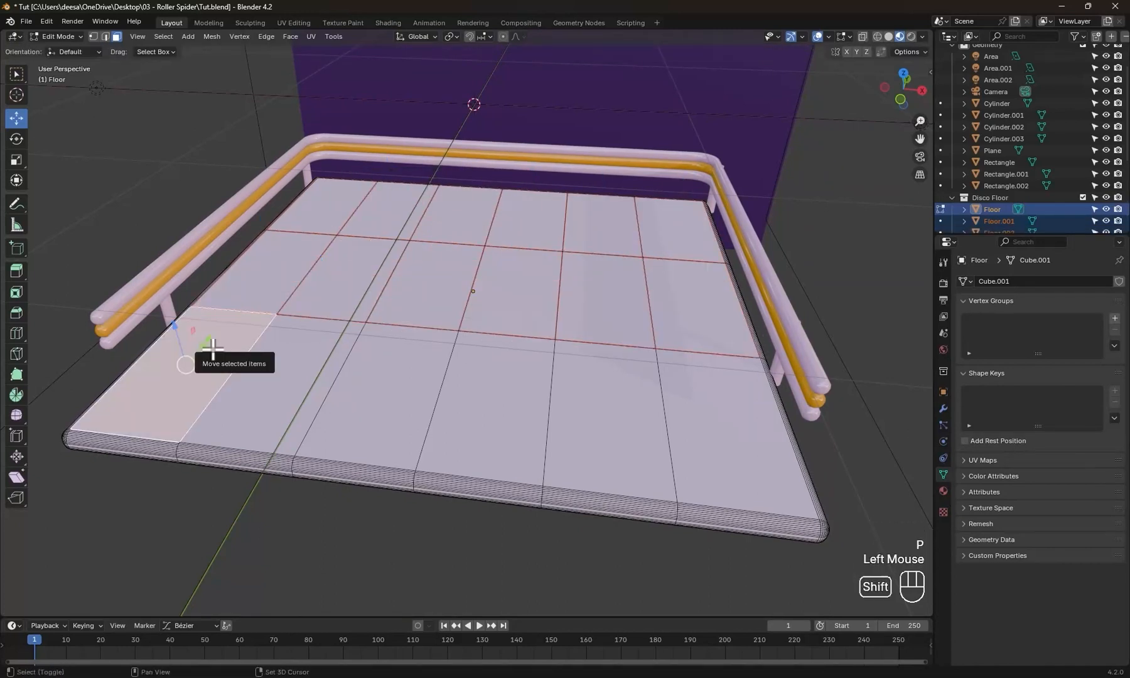
pyautogui.scroll(-3)
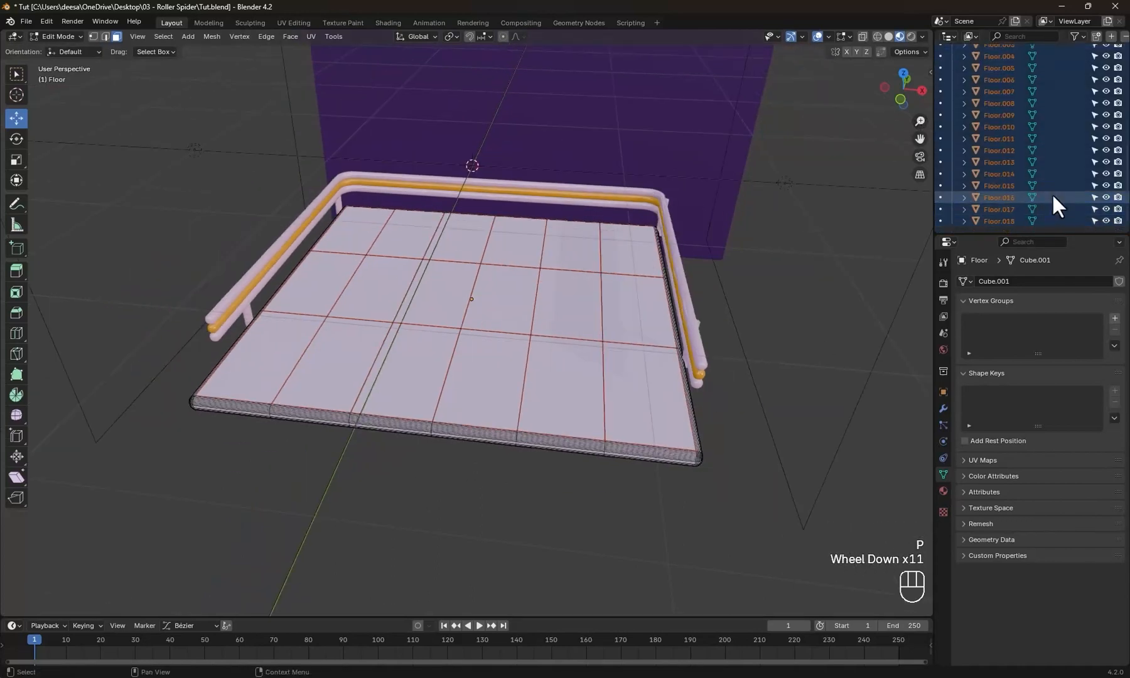
pyautogui.press('Tab')
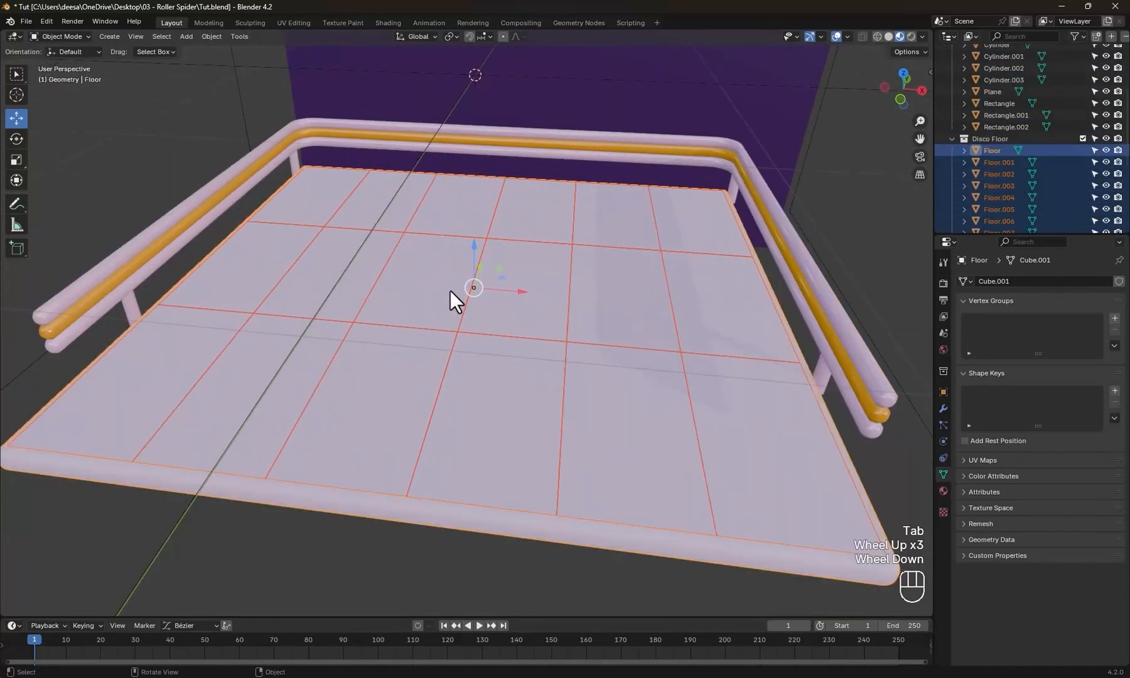
# Create a new material named Pinky.Blink for one tile
pyautogui.click(387, 23)
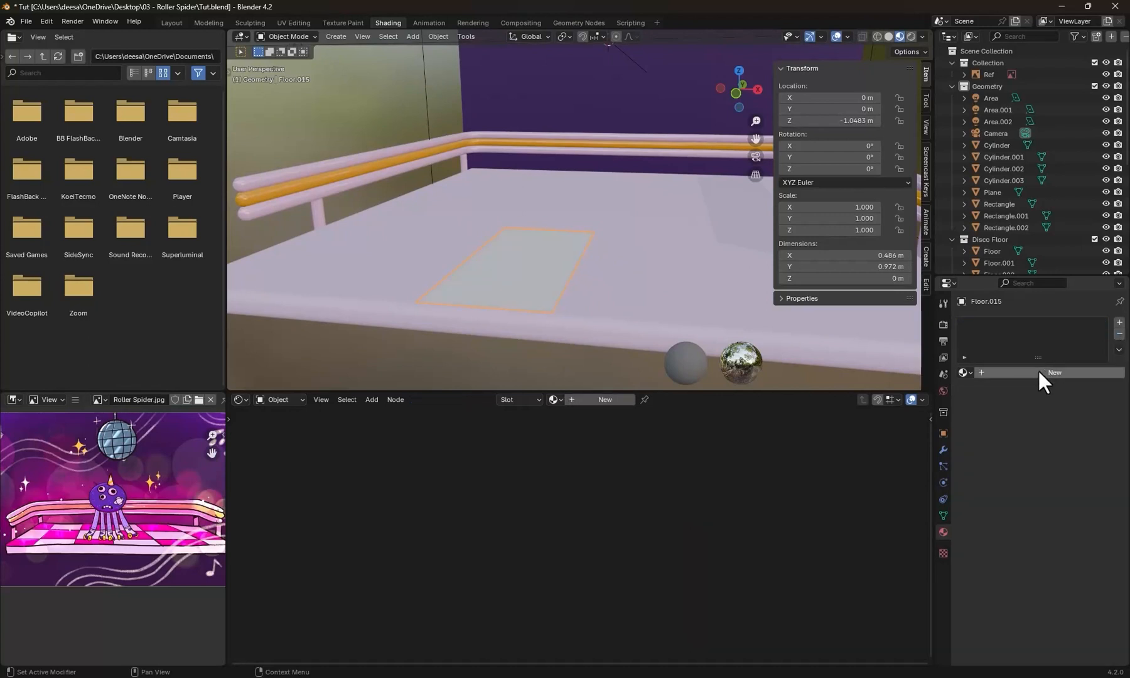
pyautogui.click(1054, 373)
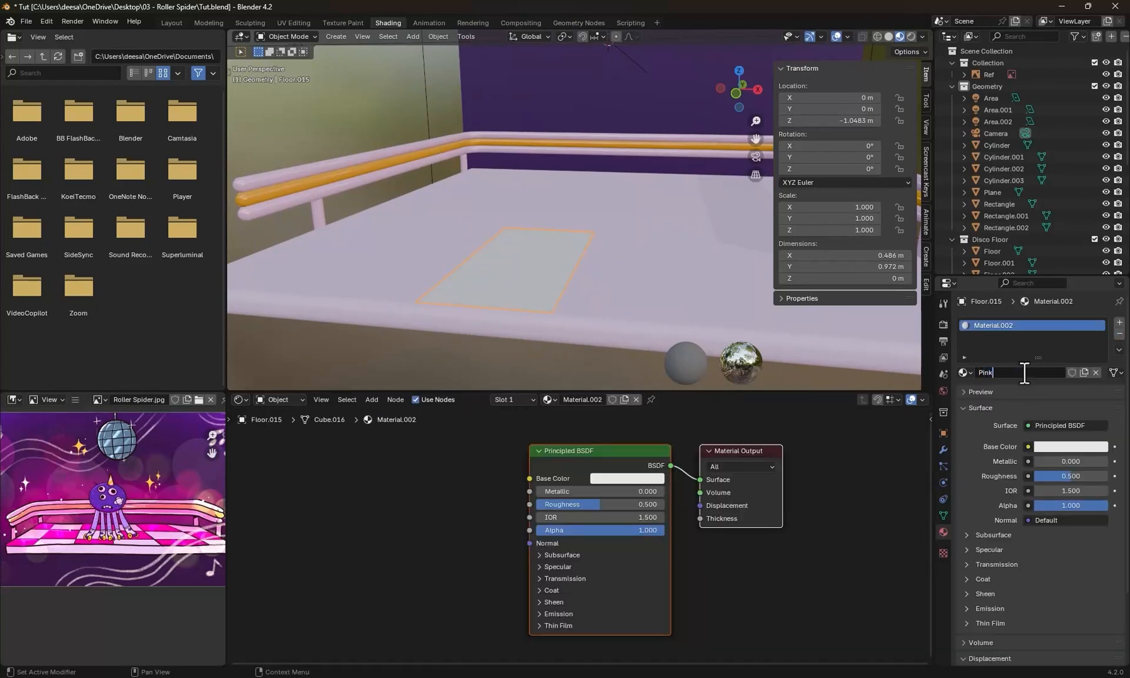
pyautogui.write('Pinky.Blink')
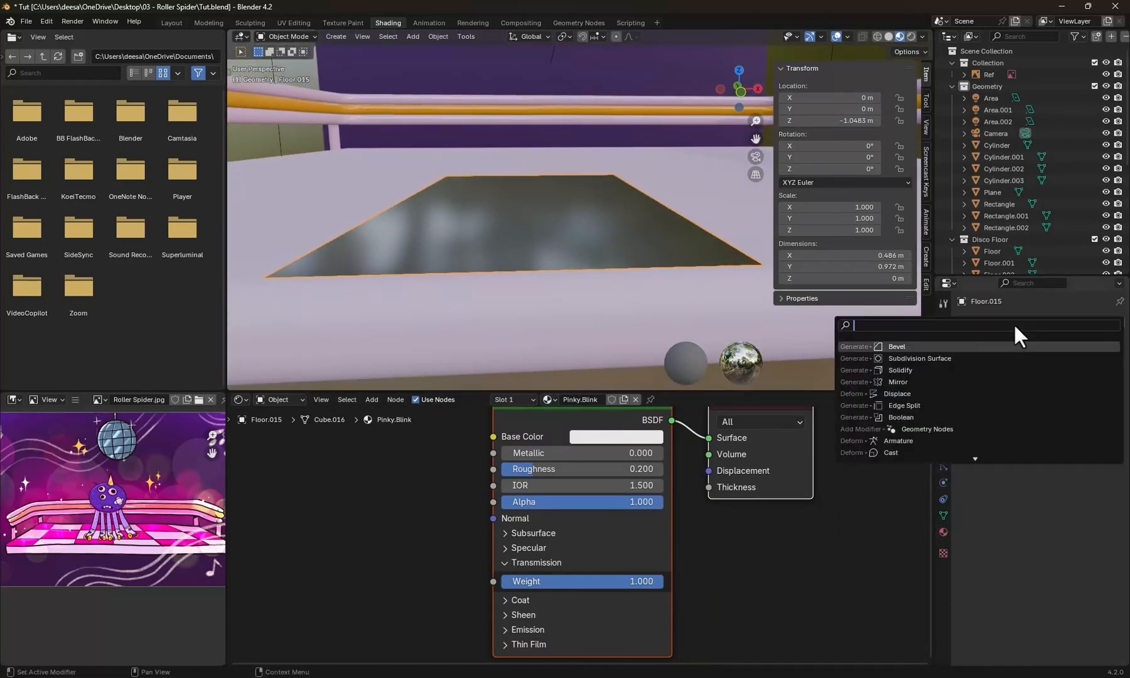
# Add a Solidify modifier of 0.01 m and a seven-segment Bevel to the tile
pyautogui.click(900, 369)
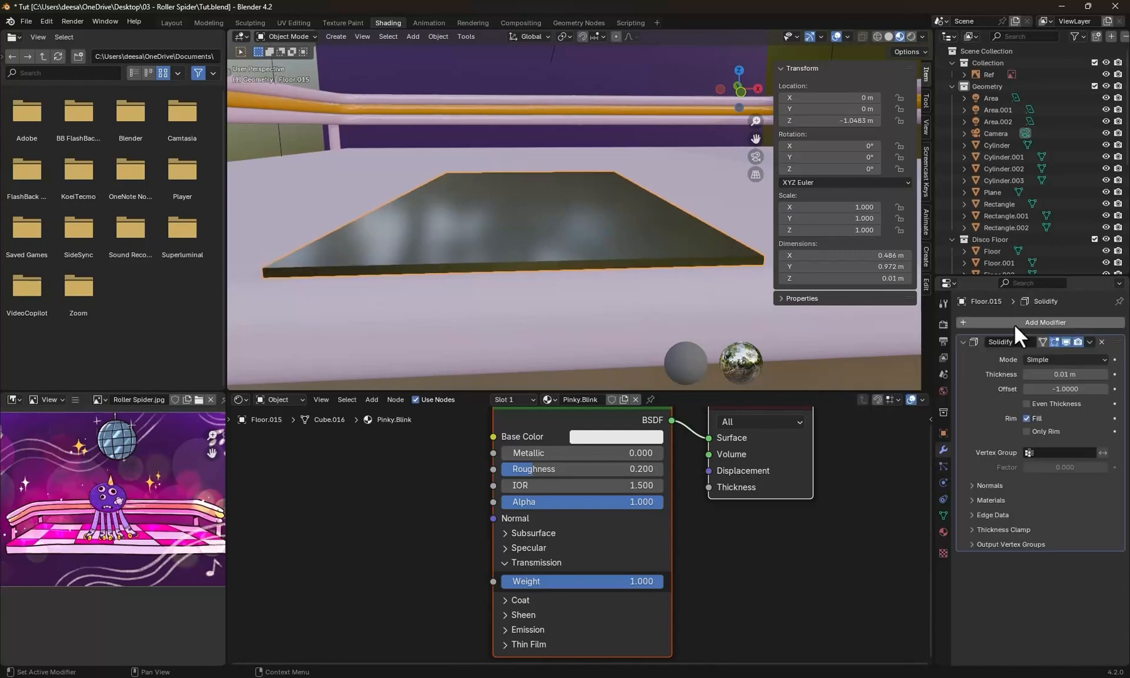
pyautogui.click(1044, 323)
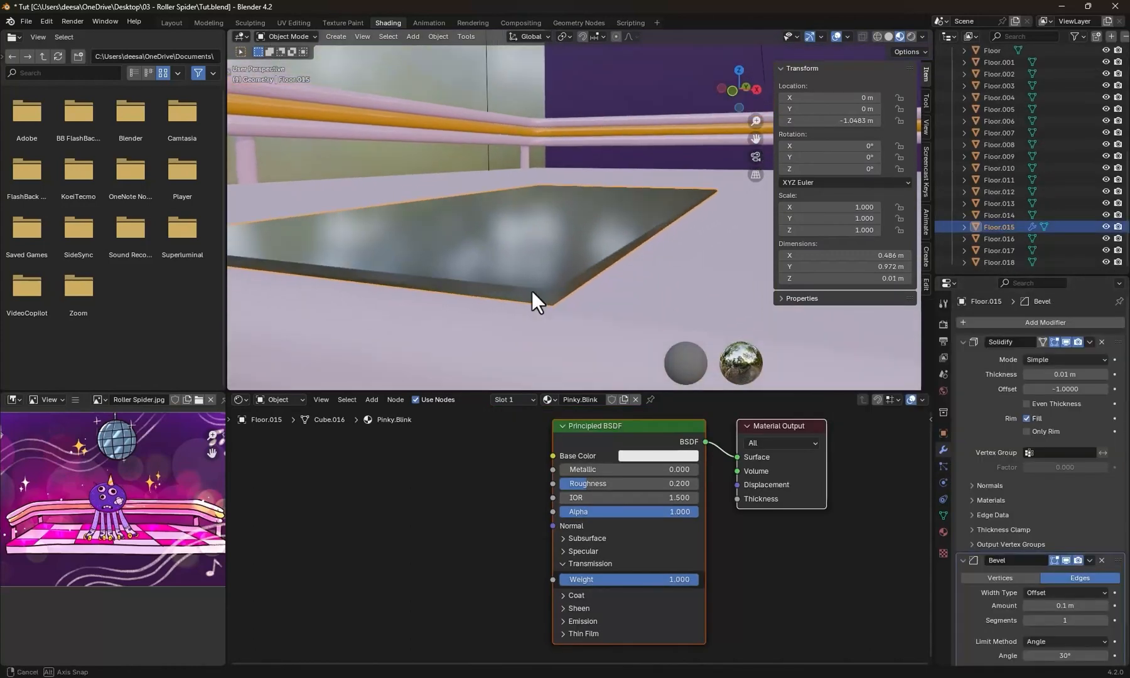
pyautogui.click(1104, 620)
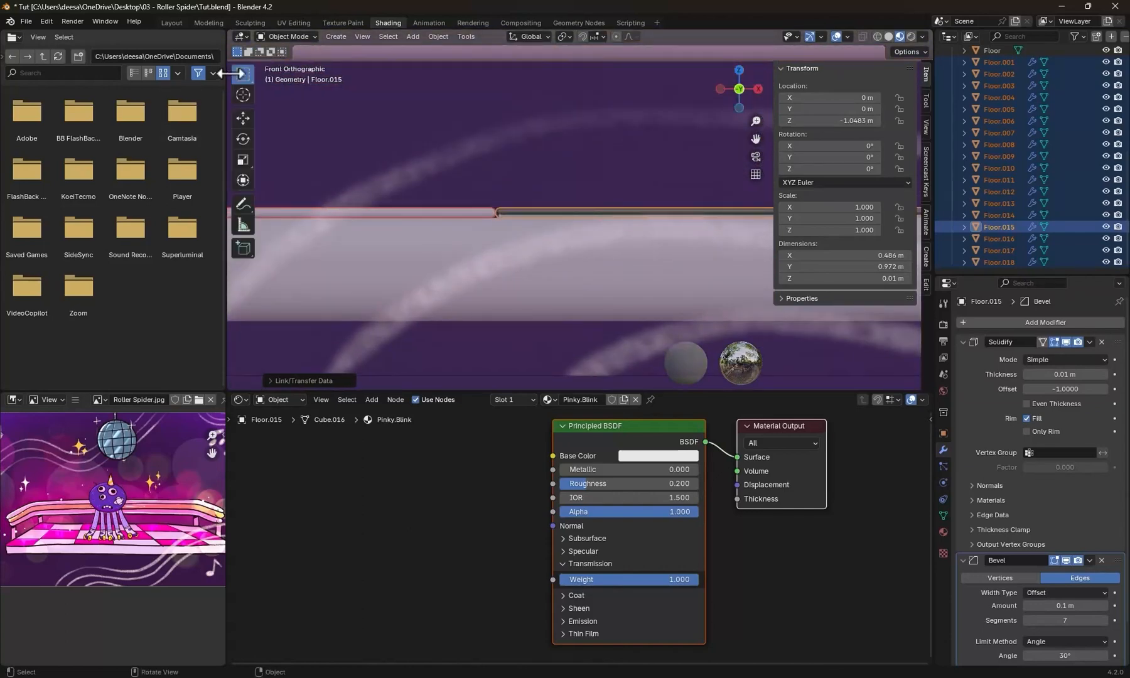
# Feed a noise texture through Greater Than and Multiply into Emission Strength, driven by #frame and Object Info Random
pyautogui.click(243, 118)
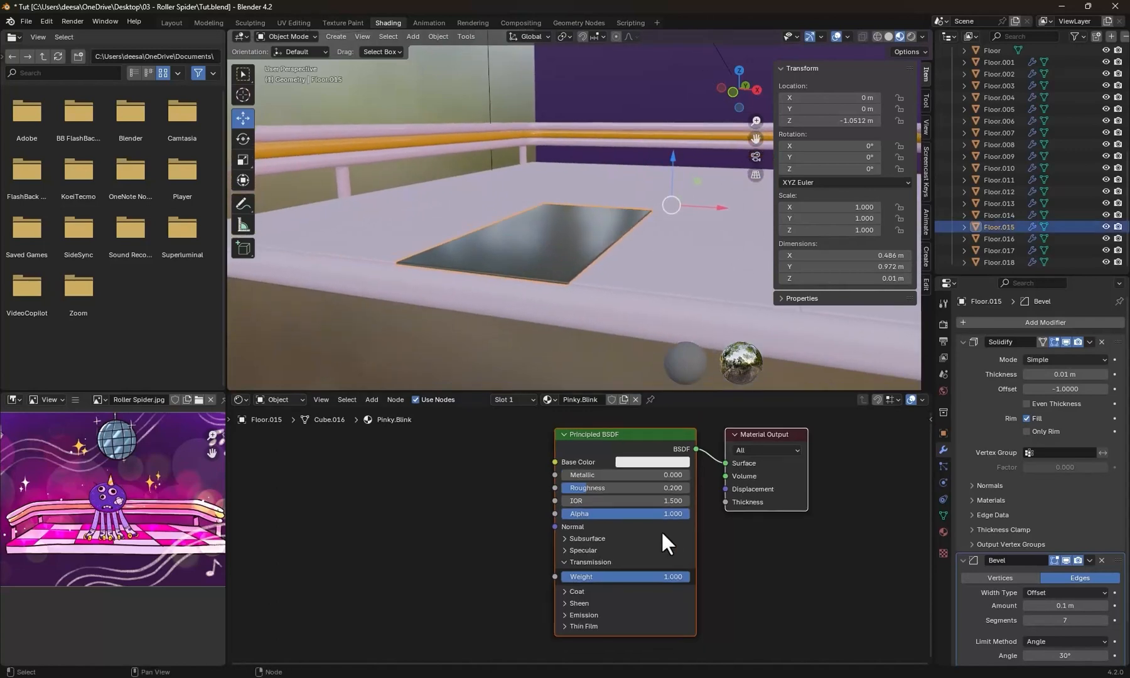
pyautogui.click(692, 546)
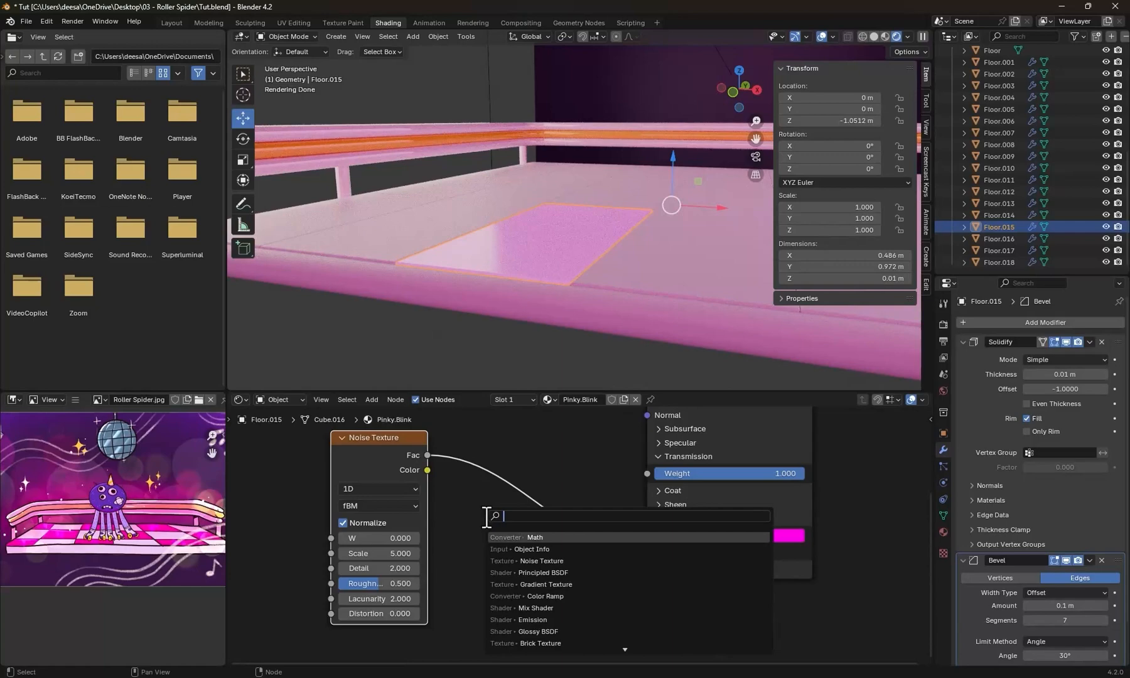
pyautogui.click(533, 537)
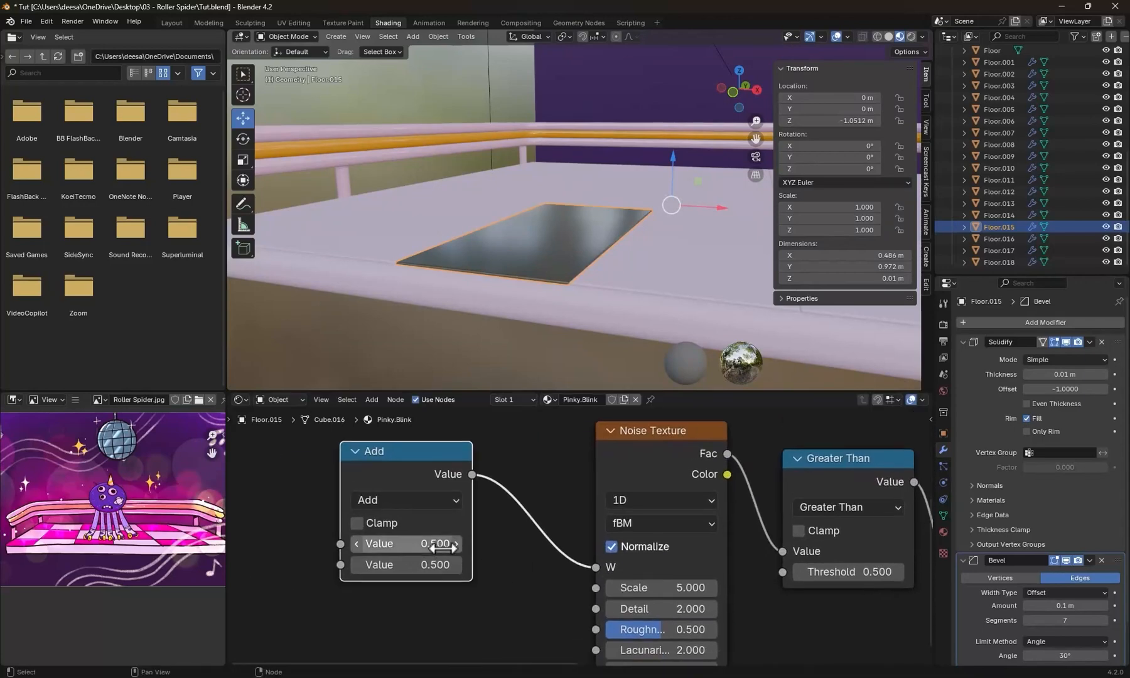
pyautogui.write('#frame/')
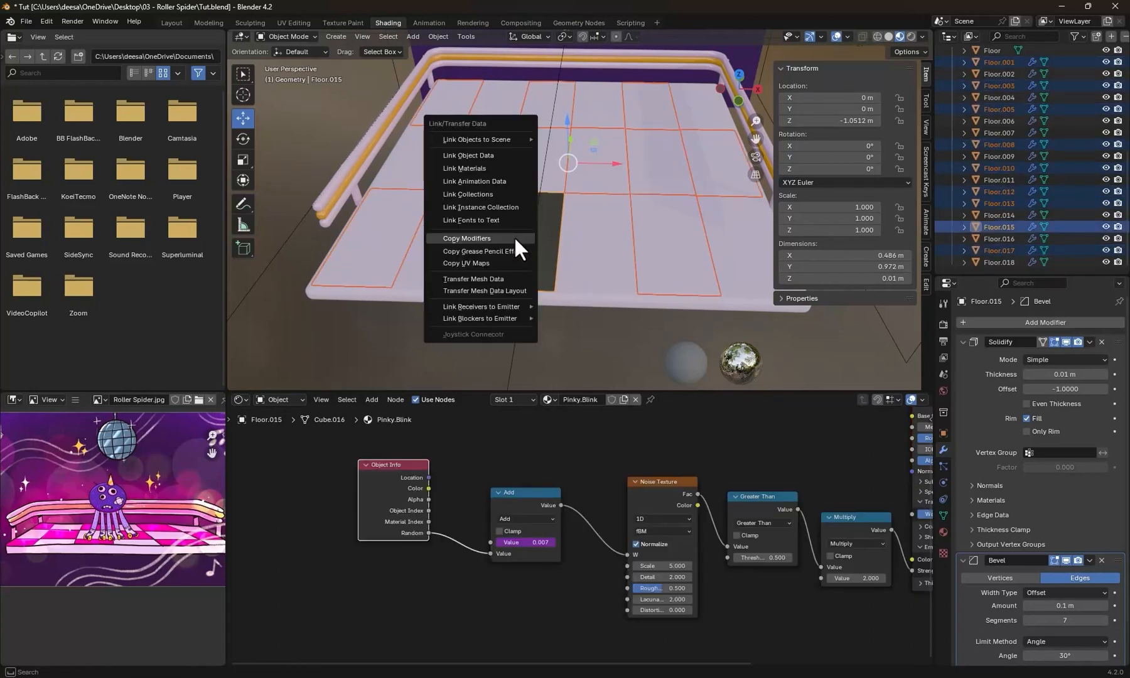
# Copy the Solidify and Bevel modifiers to all tiles and link the Whitey.Blink material to selected tiles
pyautogui.click(465, 237)
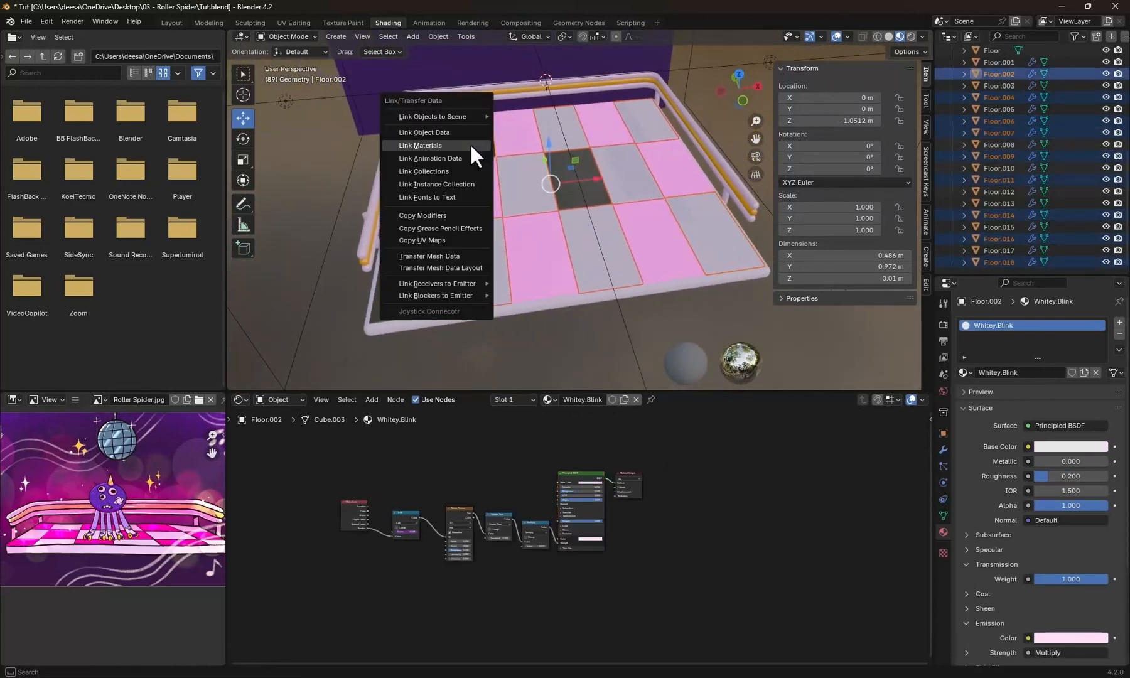
pyautogui.click(419, 146)
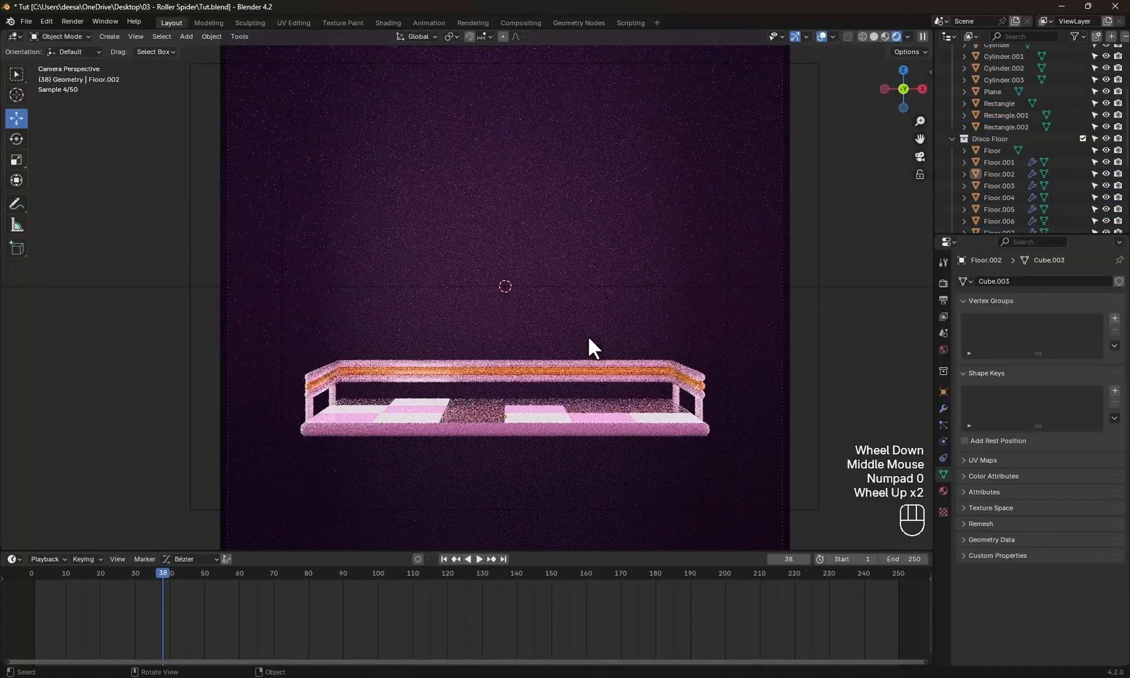
# Show the compositor in the camera viewport and enable Use Nodes in the Compositor
pyautogui.click(909, 36)
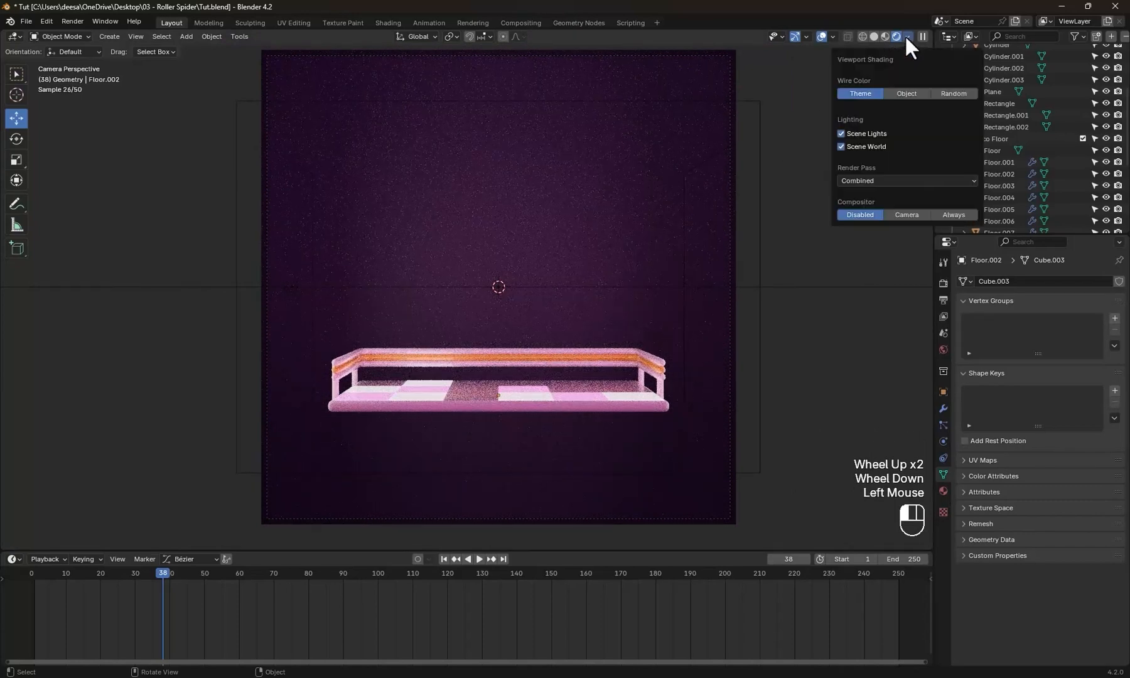
pyautogui.click(898, 37)
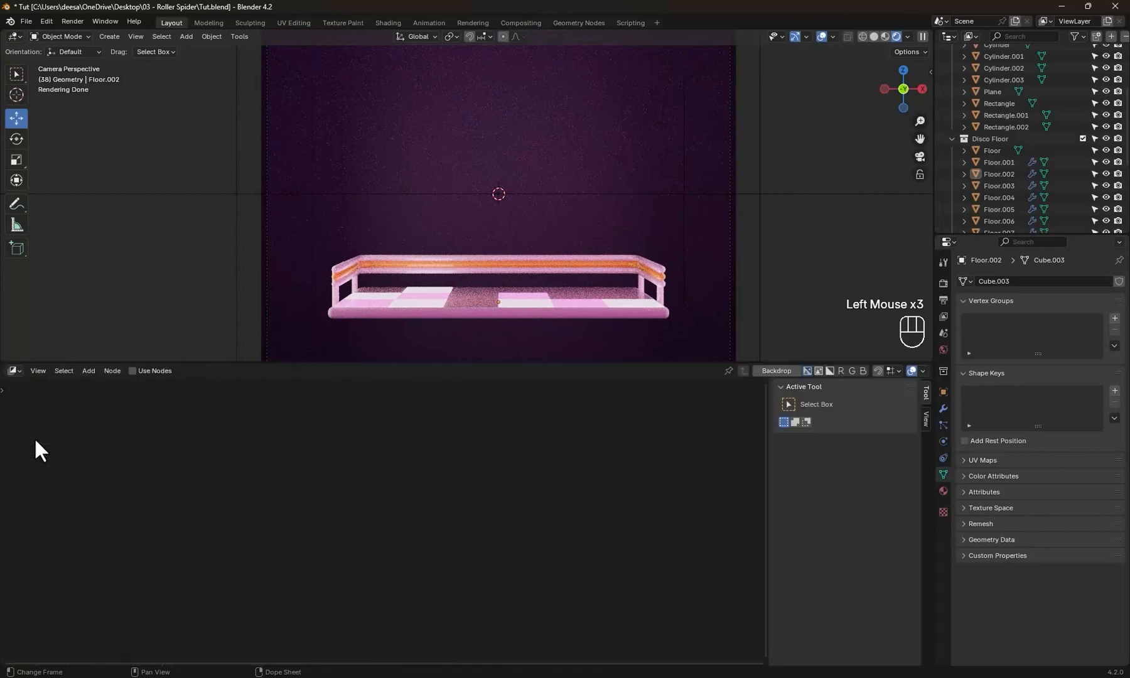
pyautogui.click(133, 370)
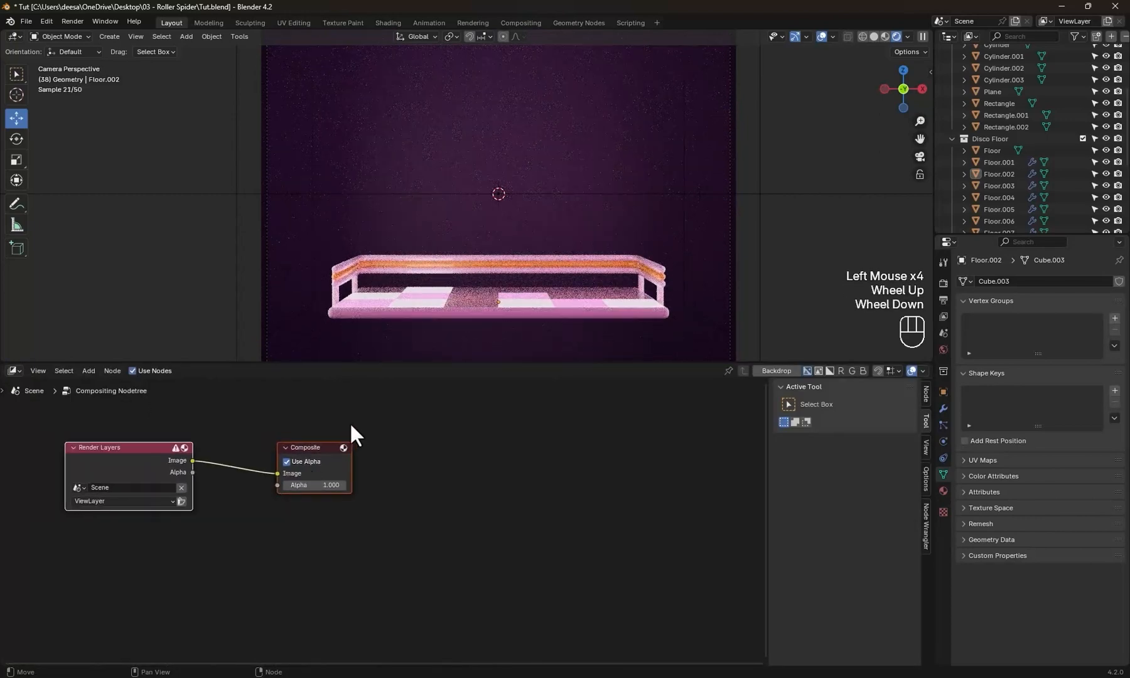
# Insert a Fog Glow Glare node of size 9 between Render Layers and Composite
pyautogui.press('shift+a')
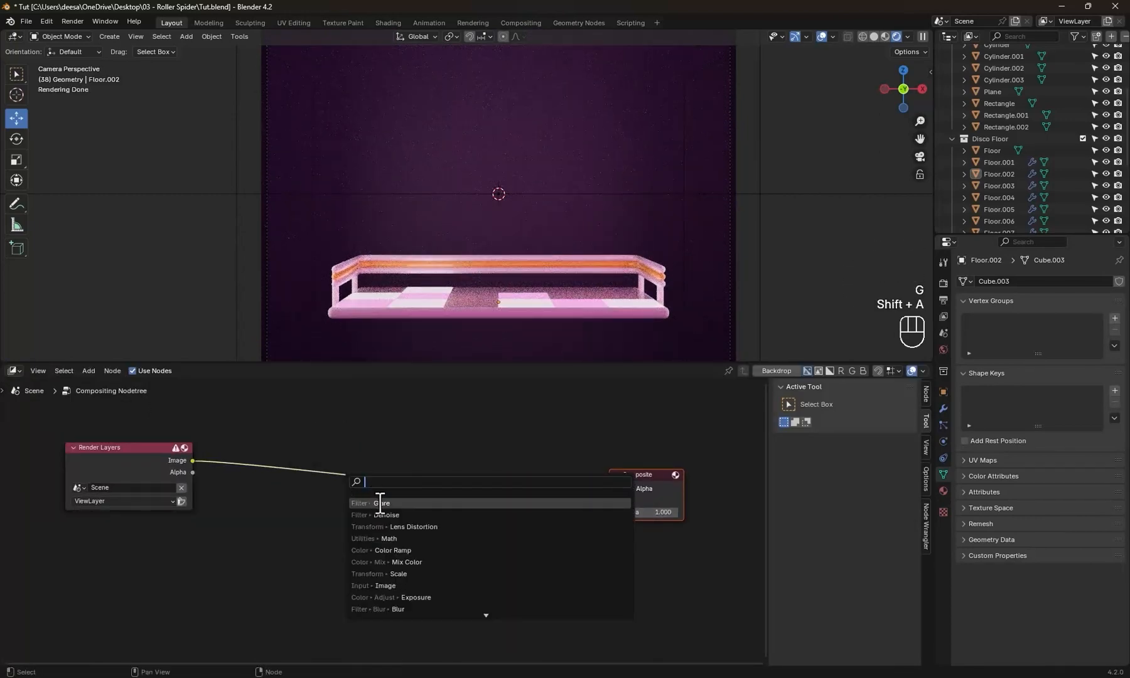
pyautogui.click(382, 502)
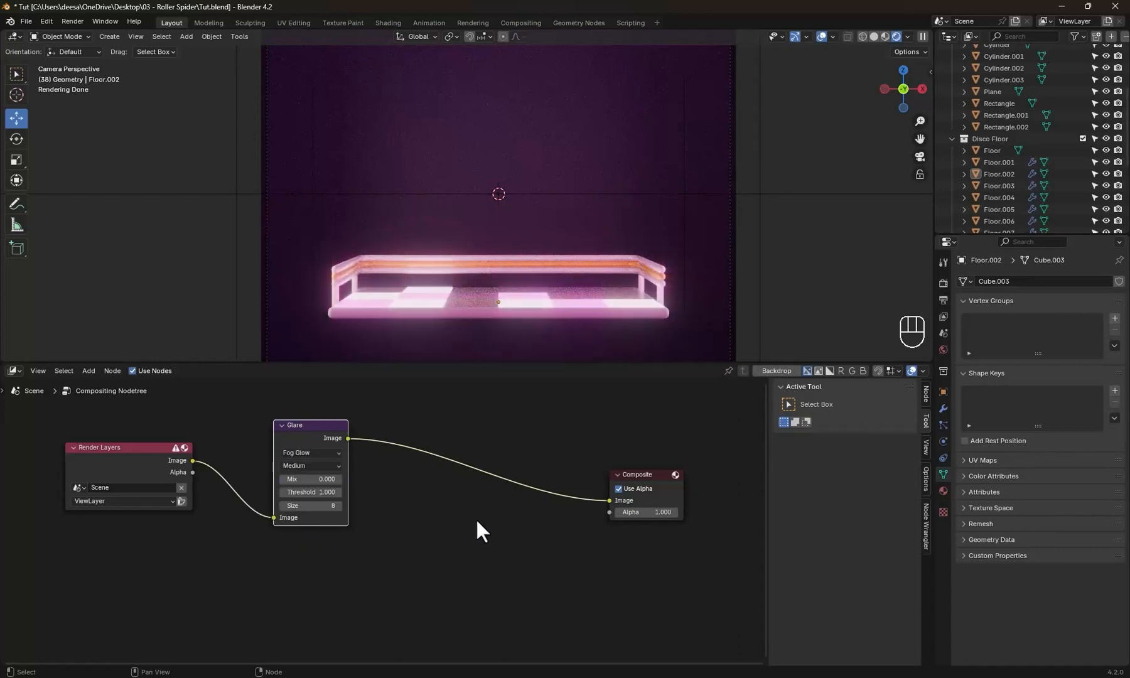
pyautogui.click(334, 505)
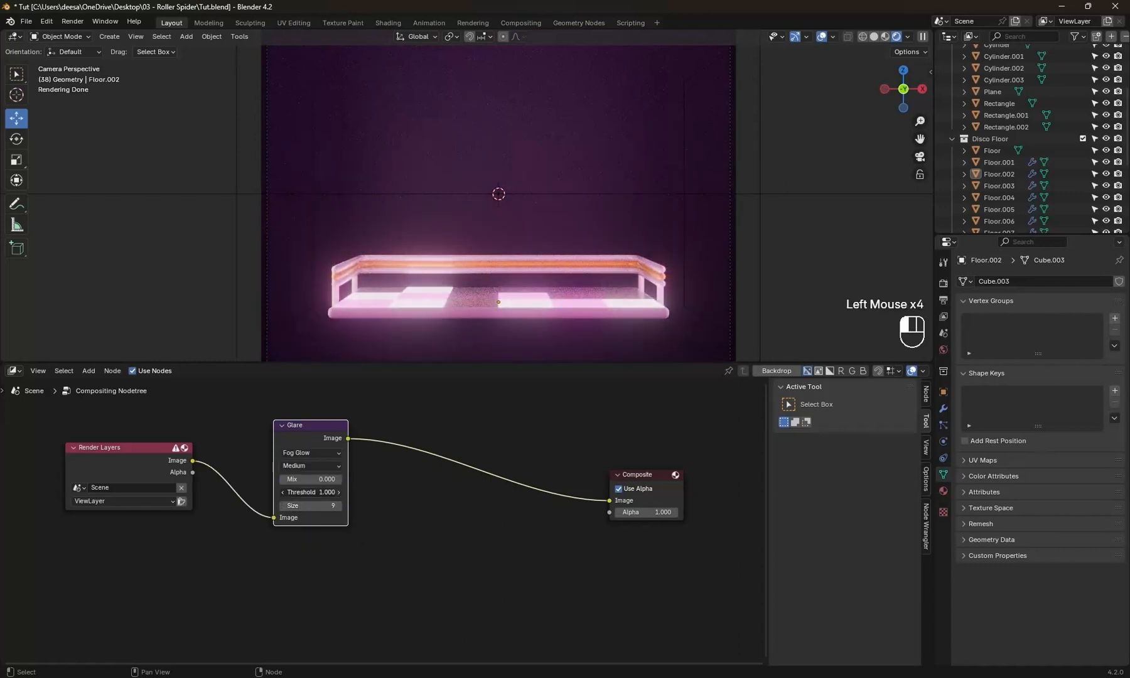
pyautogui.press('shift+a')
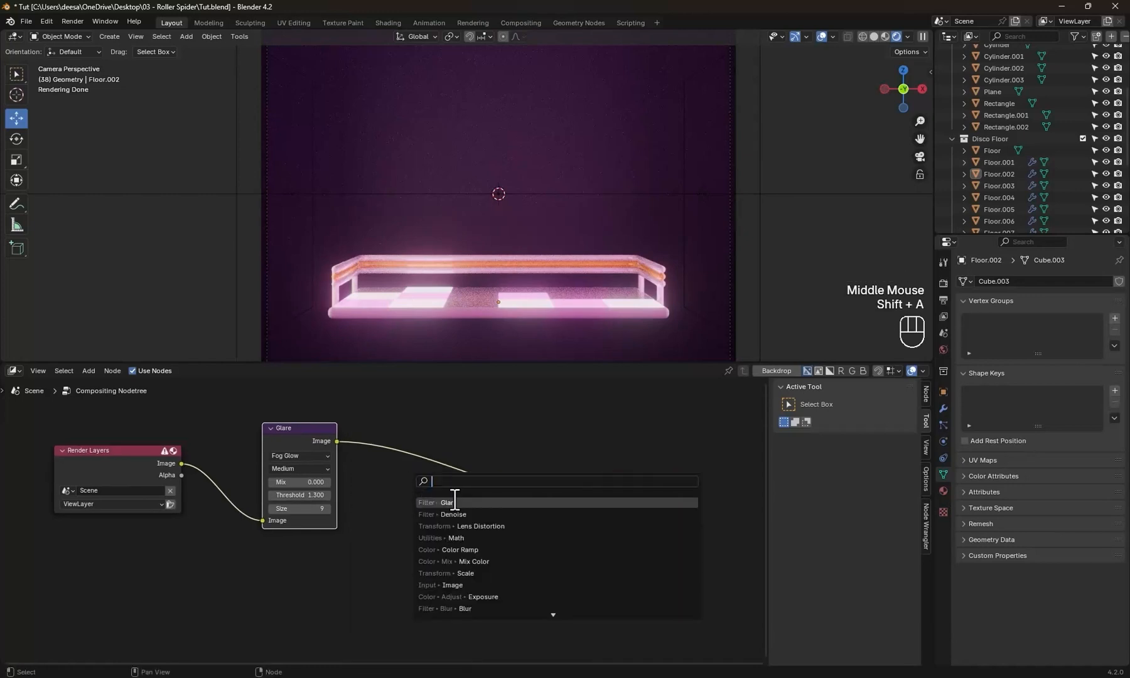